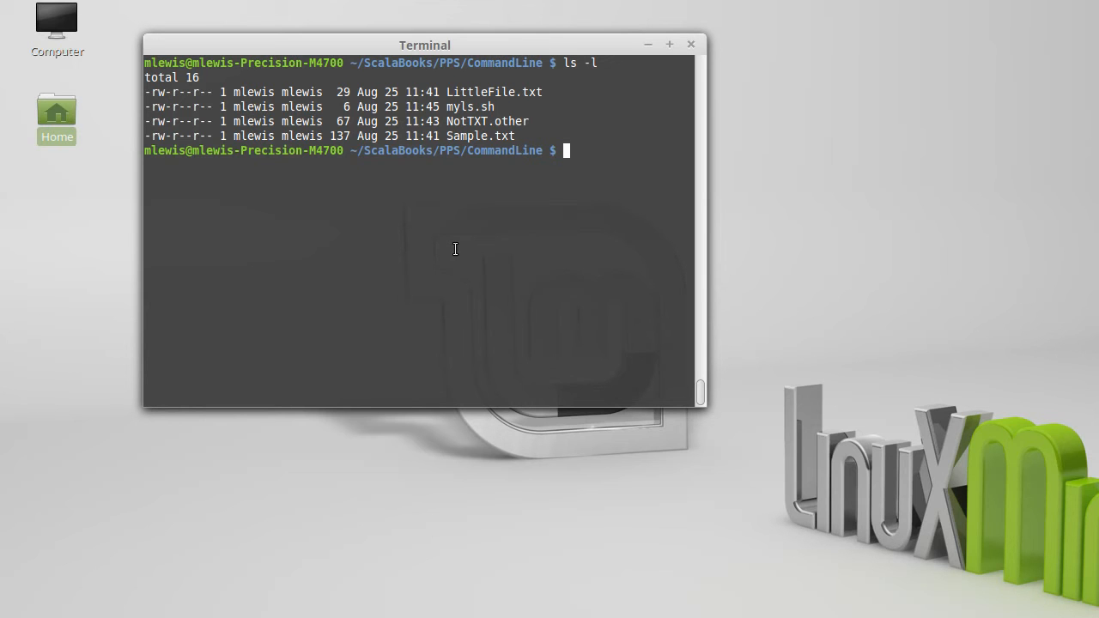
Step: Print the working directory with pwd, showing ~/ScalaBooks/PPS/CommandLine
text(pwd)
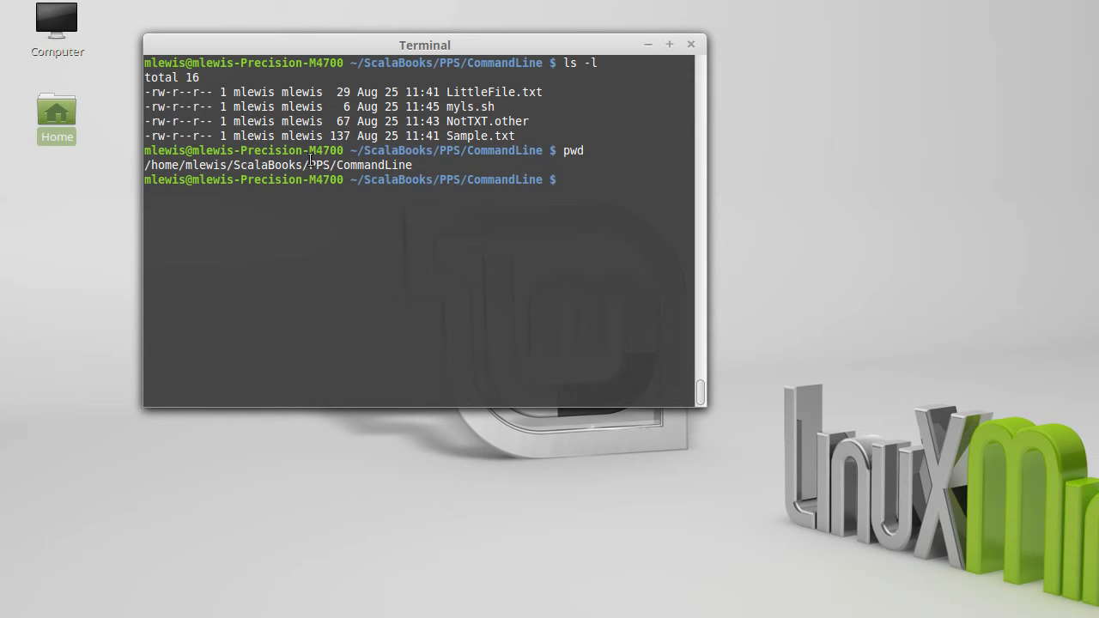
mouse_move(384, 168)
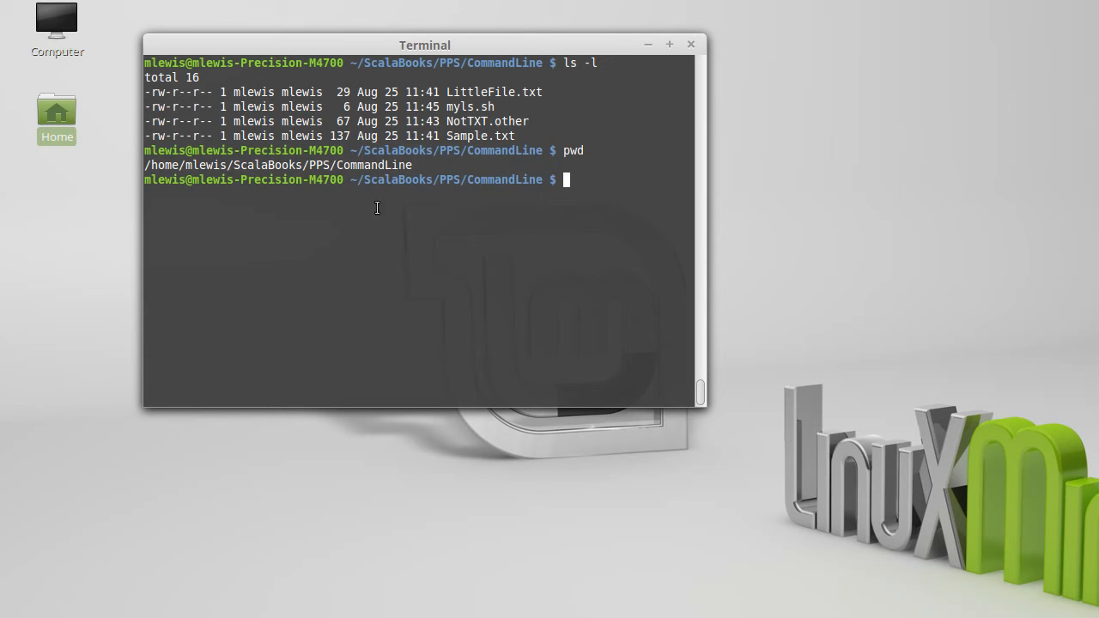
mouse_move(61, 18)
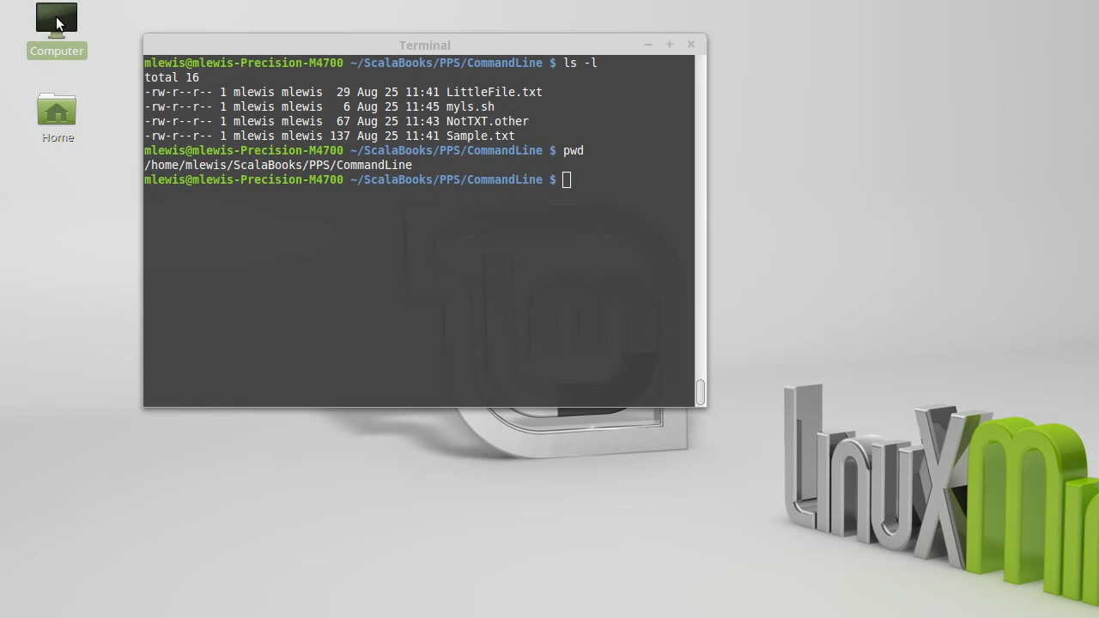
double_click(55, 19)
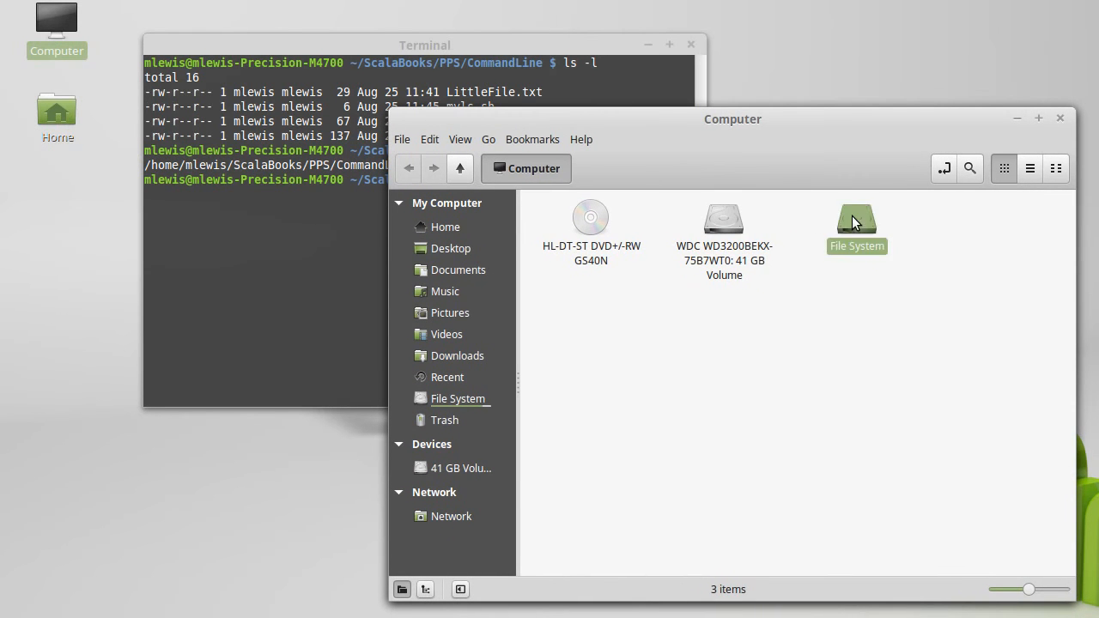
double_click(855, 217)
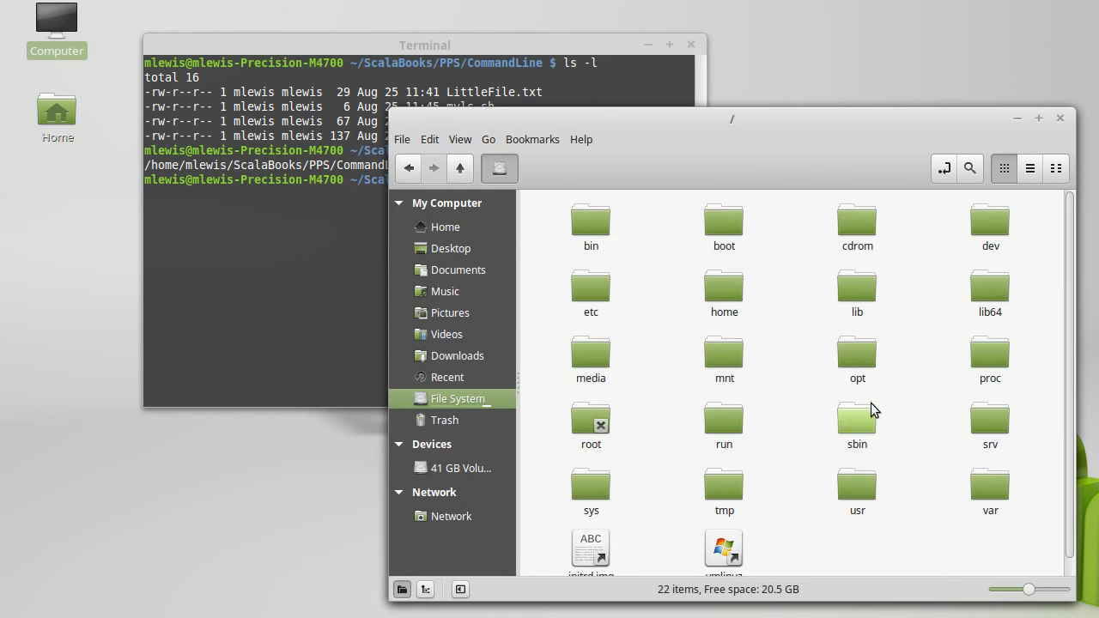
mouse_move(725, 289)
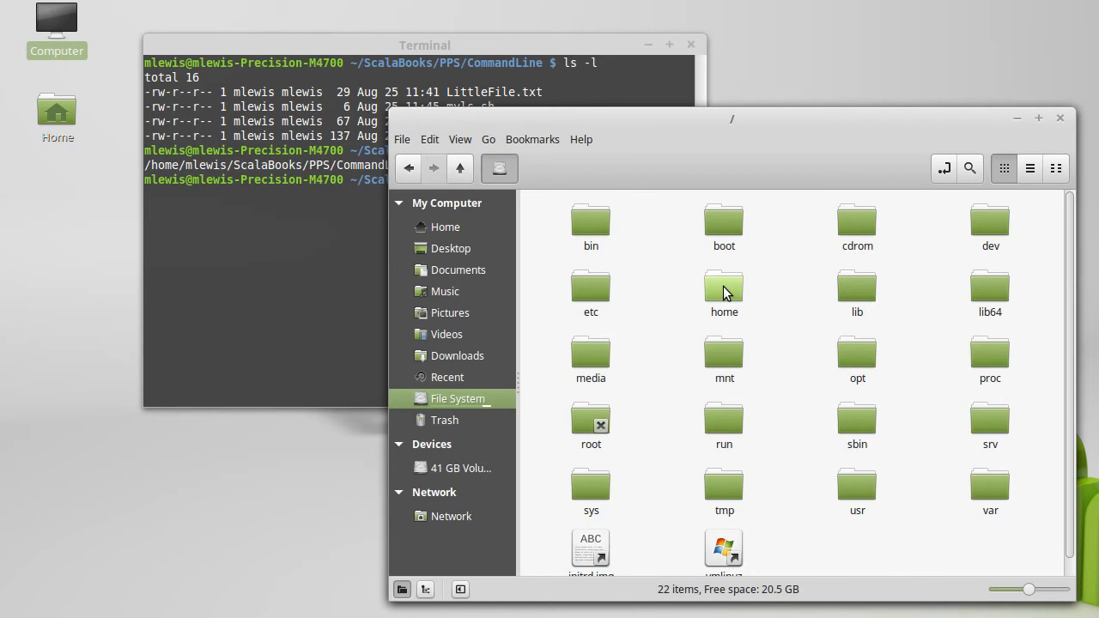
double_click(725, 292)
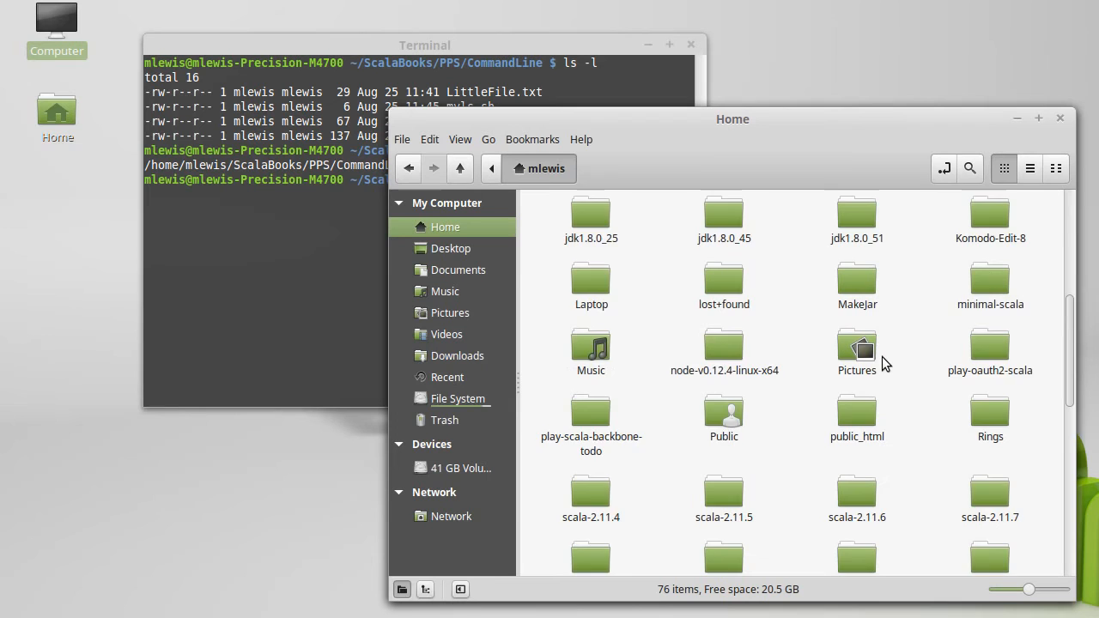
scroll(down, 3)
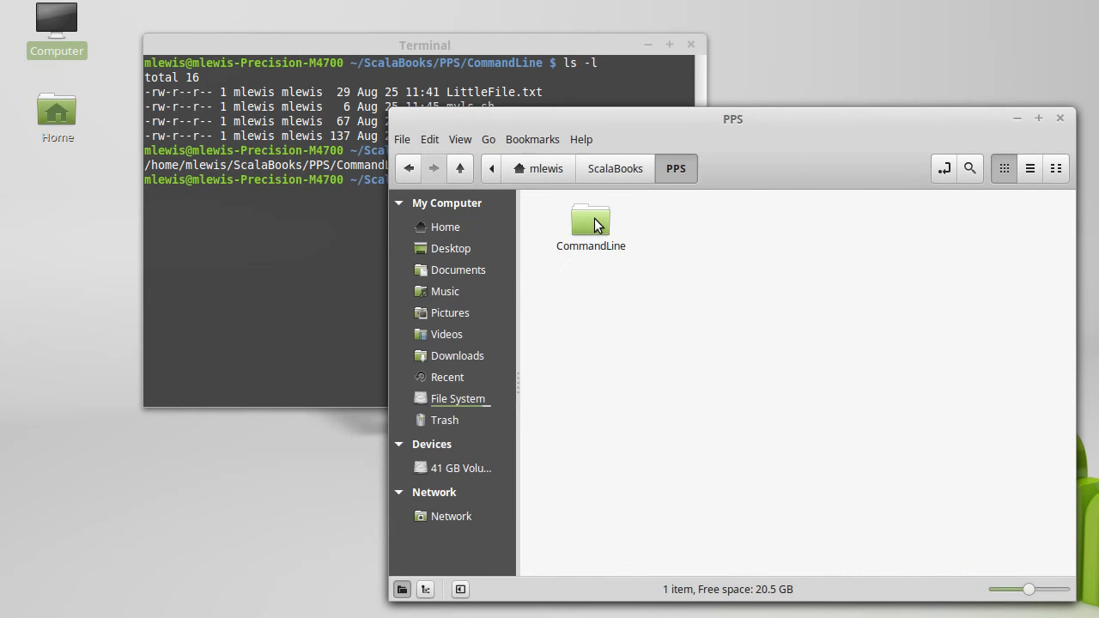
double_click(591, 220)
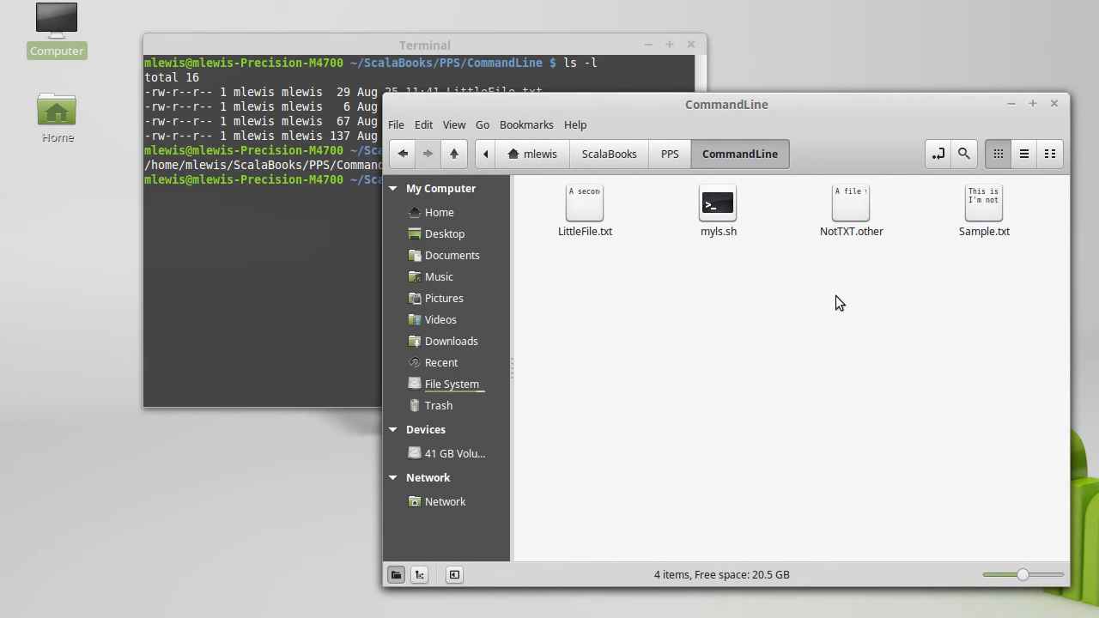
mouse_move(989, 247)
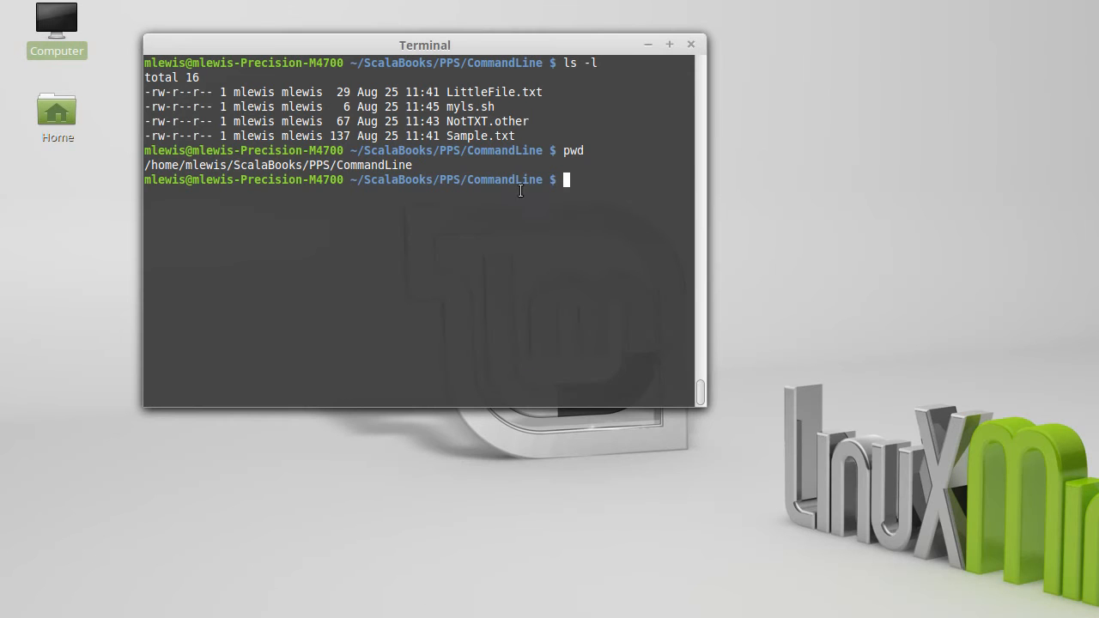
Step: List the four files with ls, then again in long format with ls -l
text(ls)
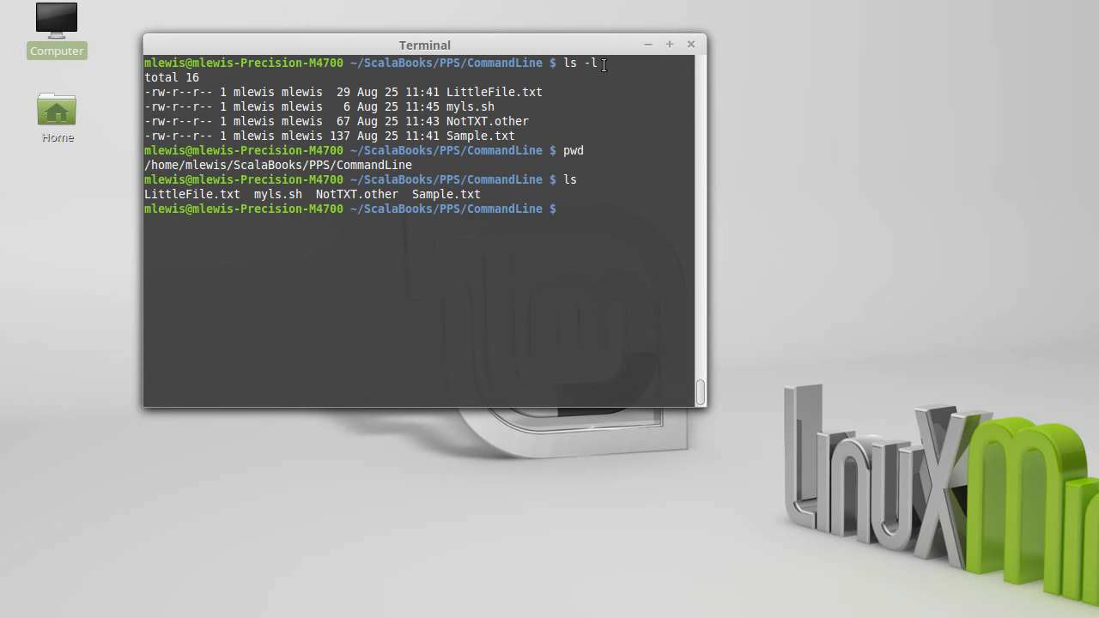
mouse_move(621, 189)
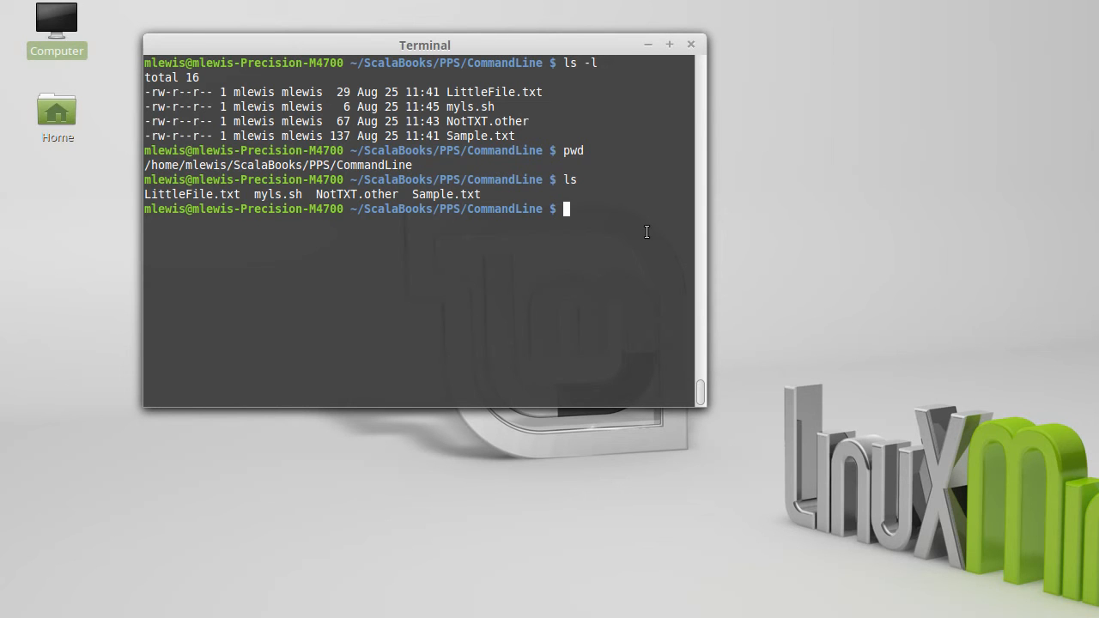
text(ls)
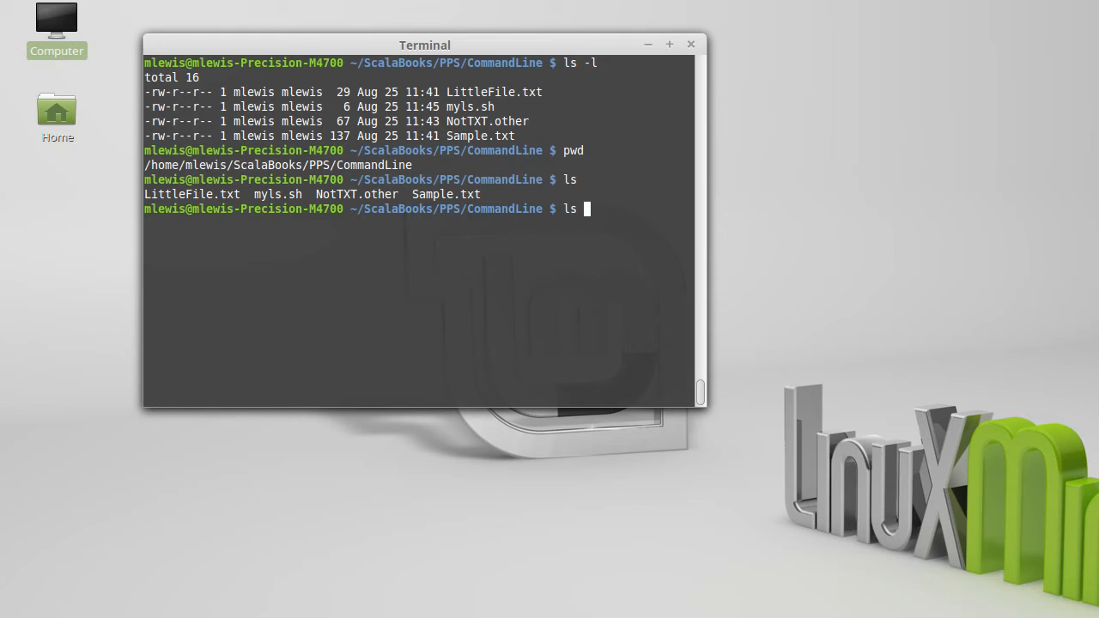
text(-l)
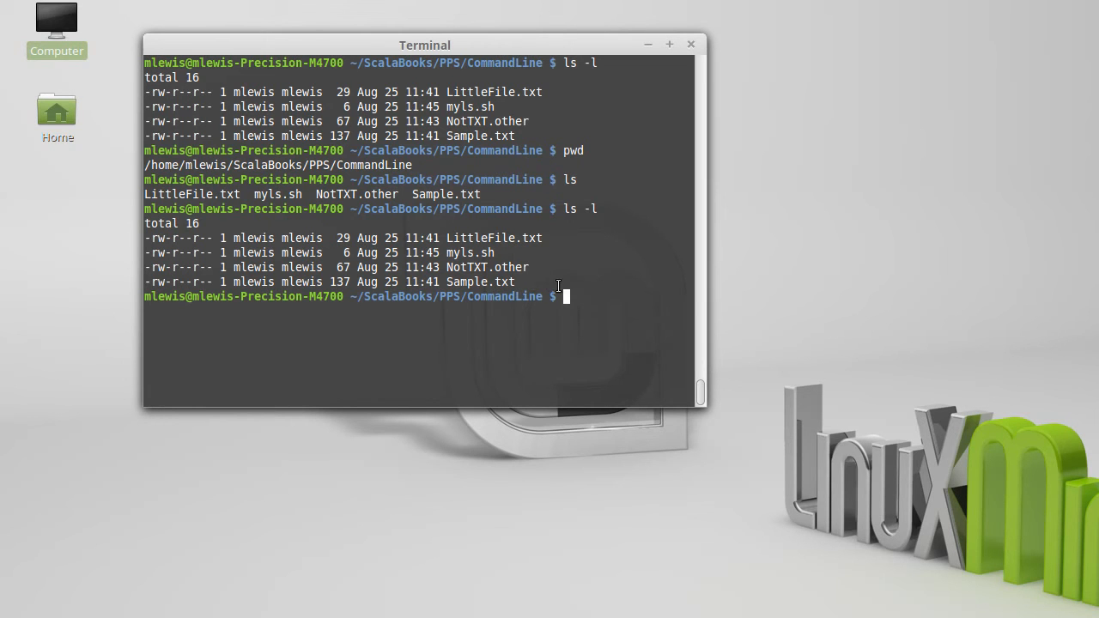
Step: List hidden . and .. entries with ls -a and ls -al, then reprint the working directory
text(ls -l)
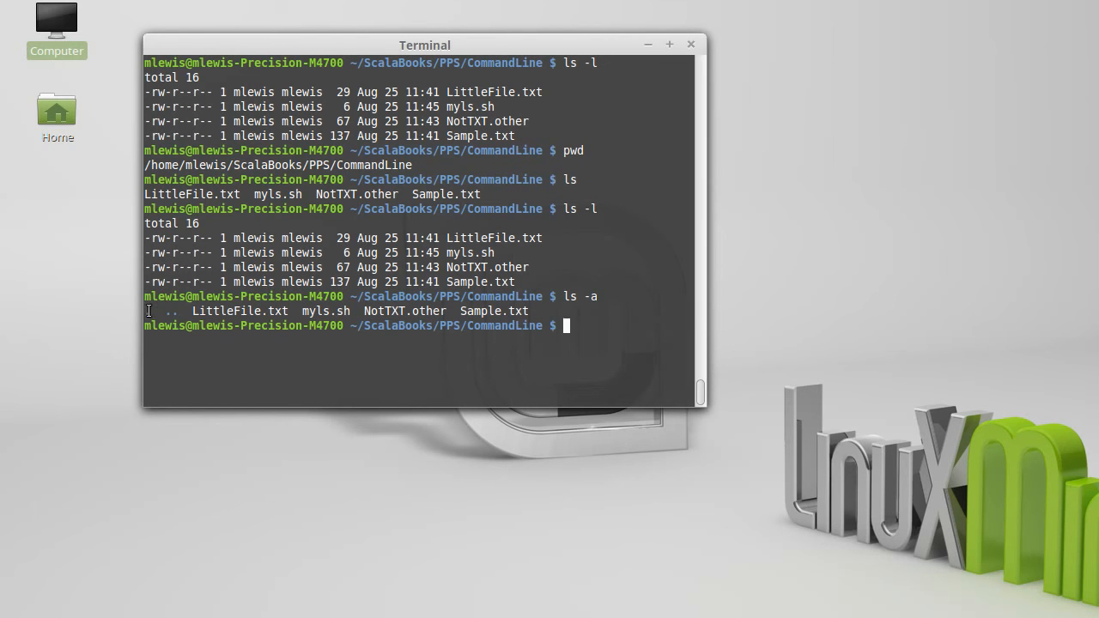
mouse_move(213, 335)
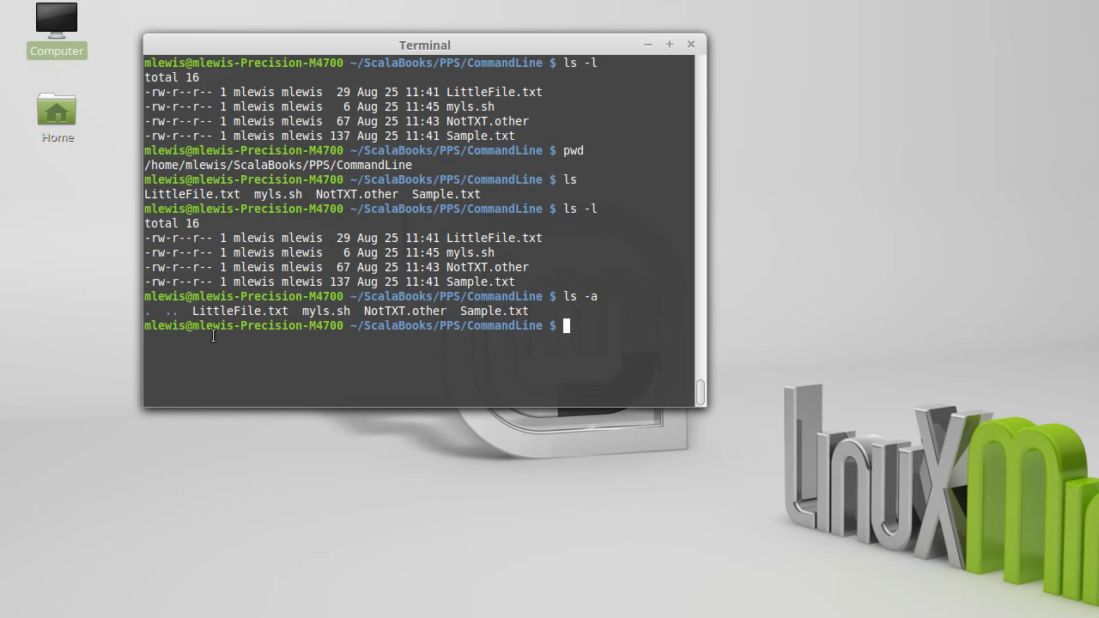
mouse_move(275, 368)
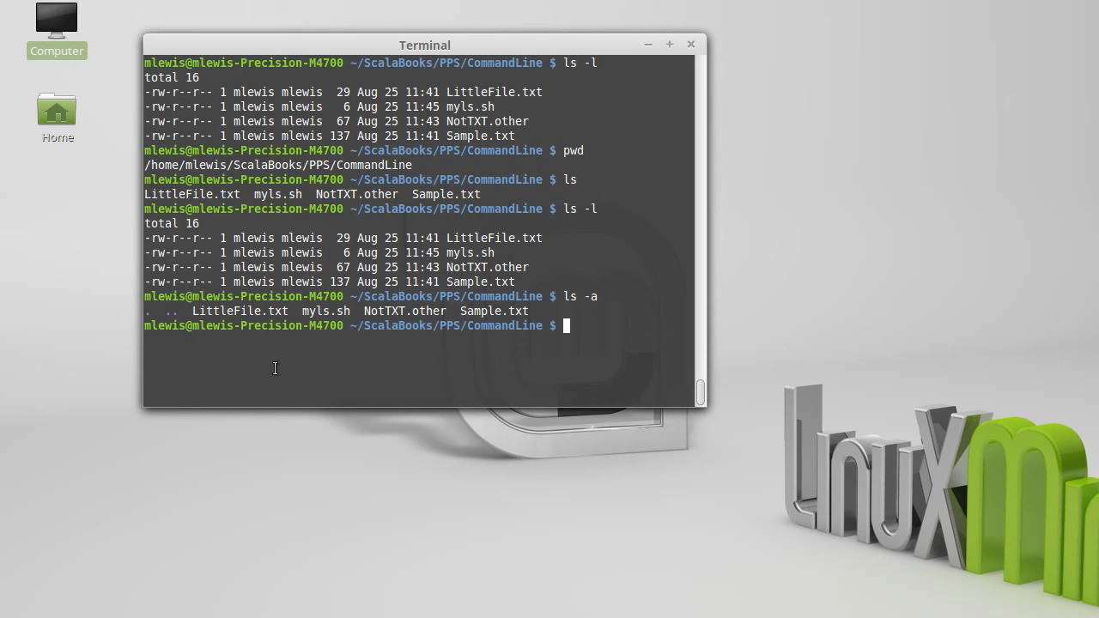
text(ls -al)
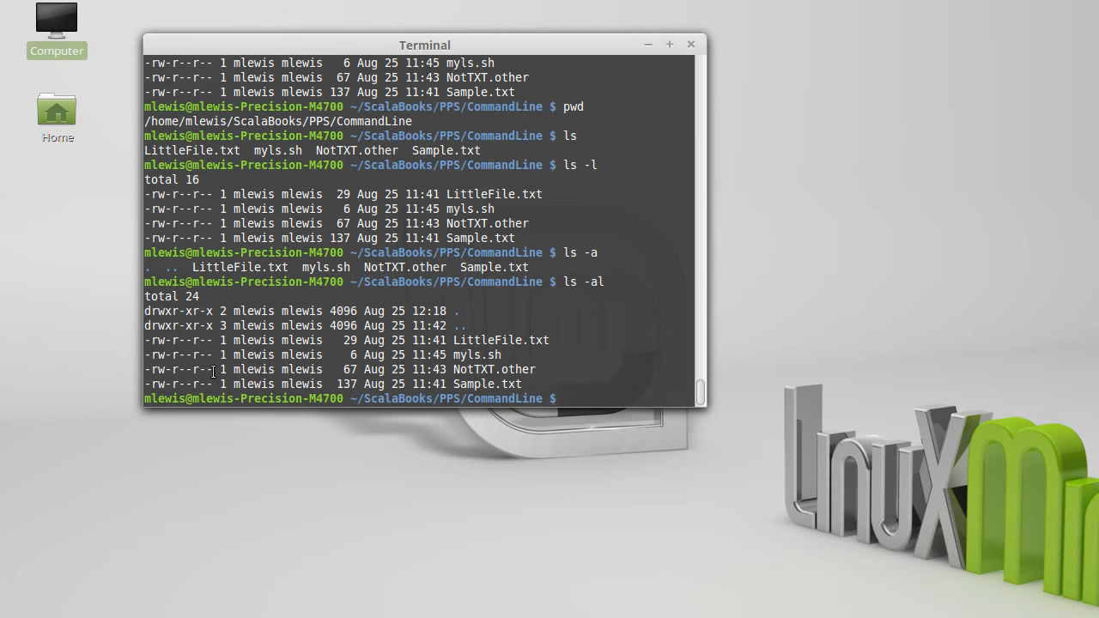
double_click(462, 326)
text(pwd)
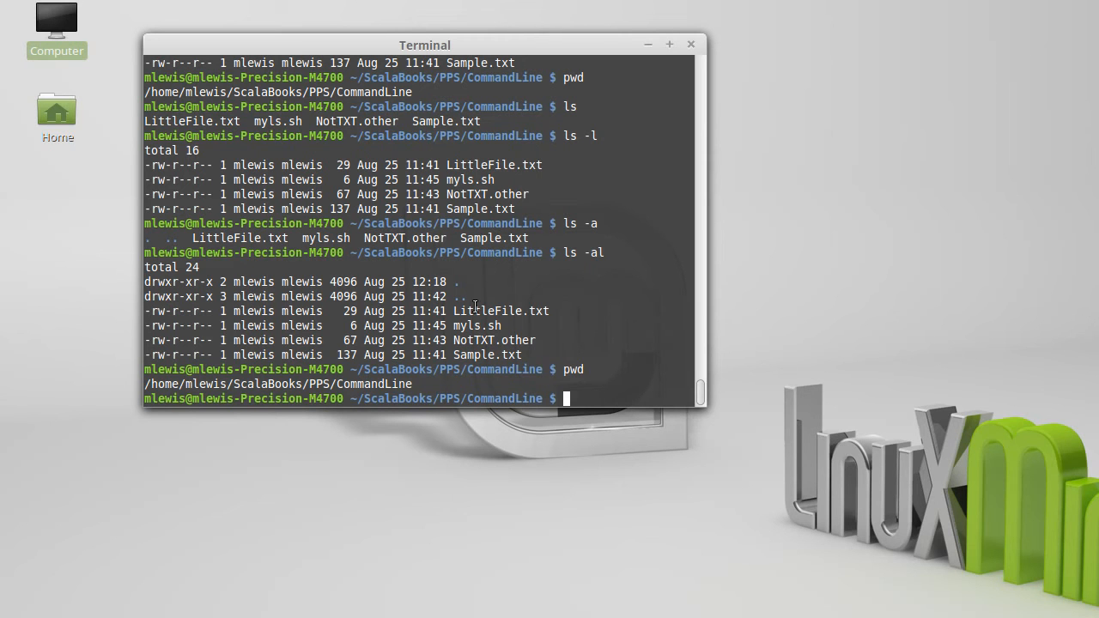
mouse_move(405, 402)
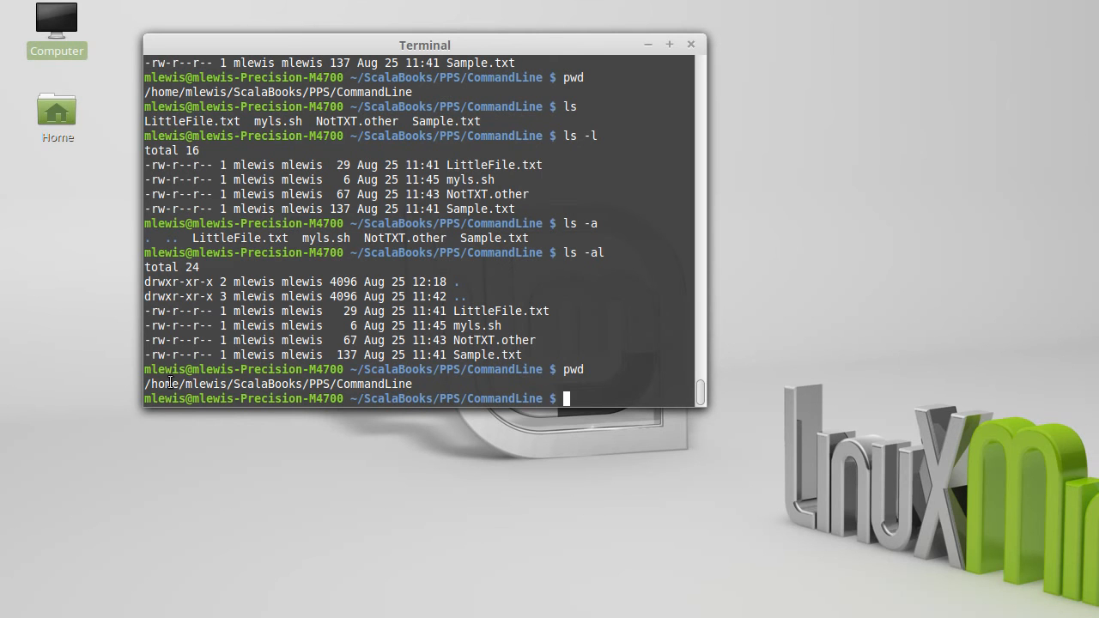
mouse_move(282, 385)
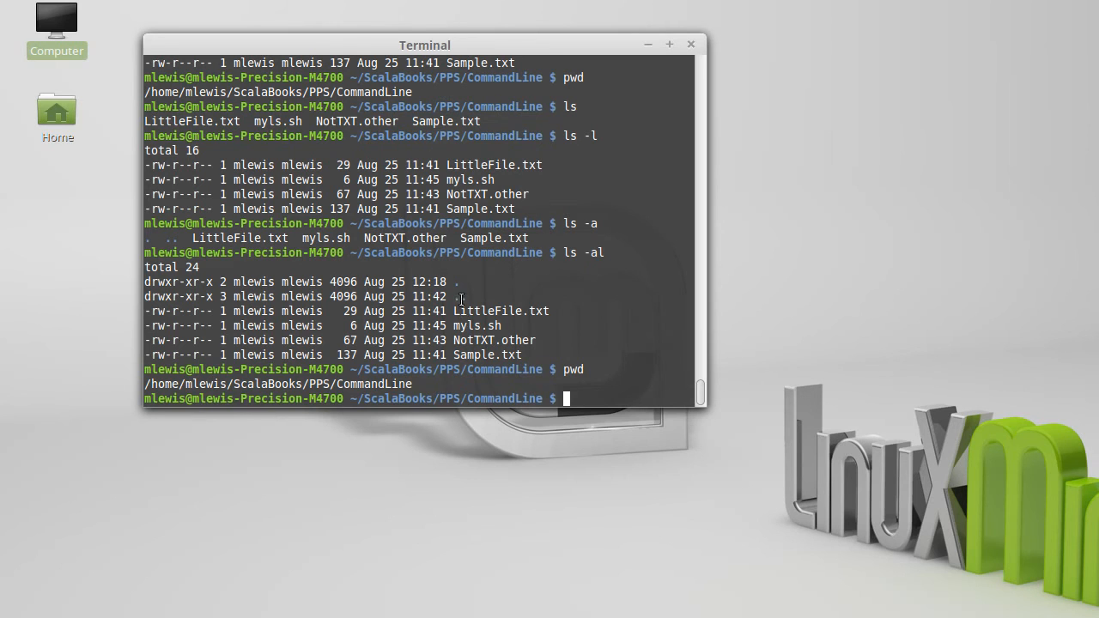
mouse_move(316, 384)
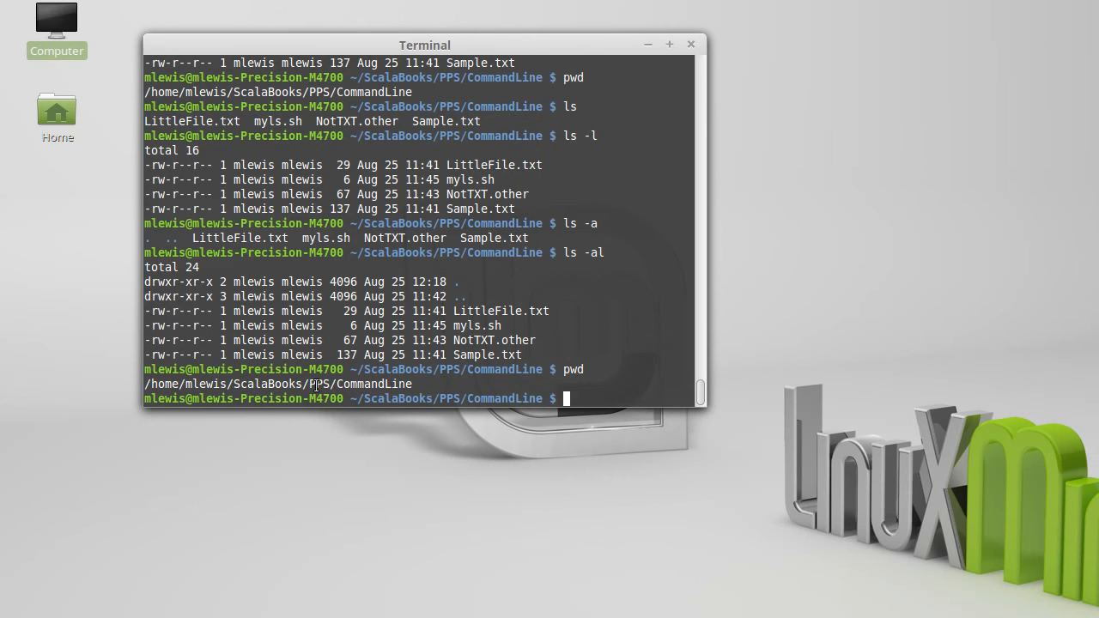
mouse_move(608, 312)
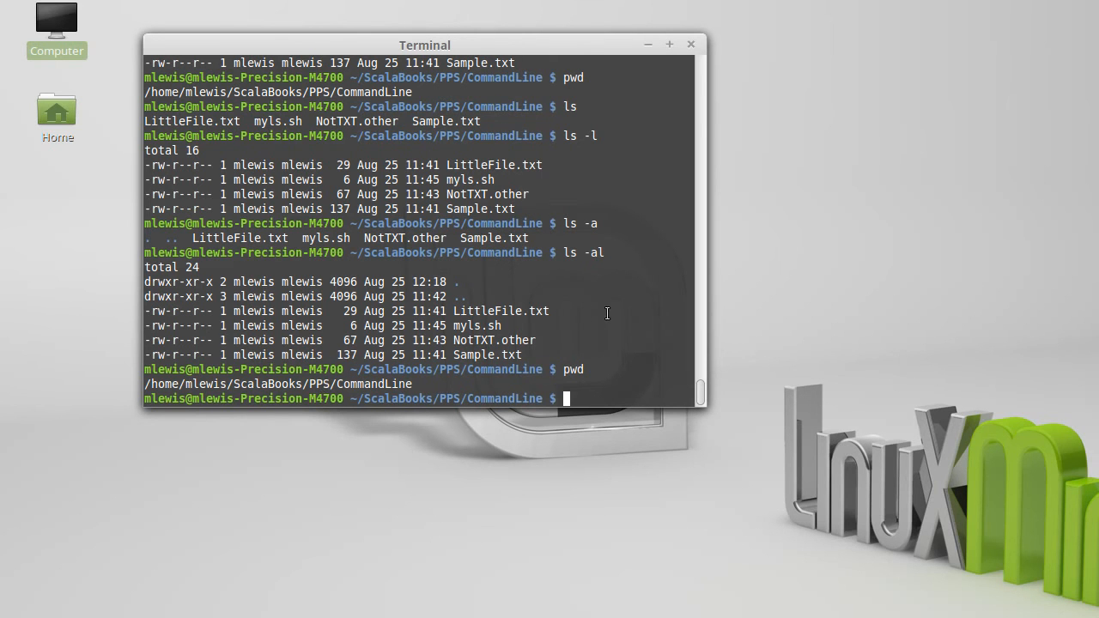
mouse_move(591, 330)
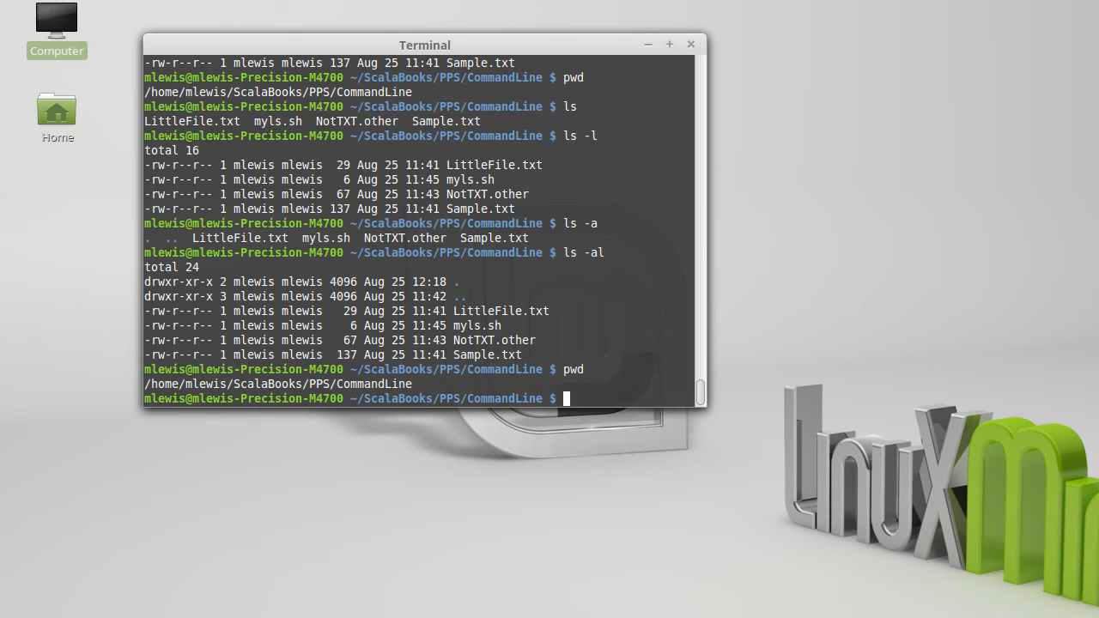
Step: Move up with cd .. and then to the home directory with cd
text(cd)
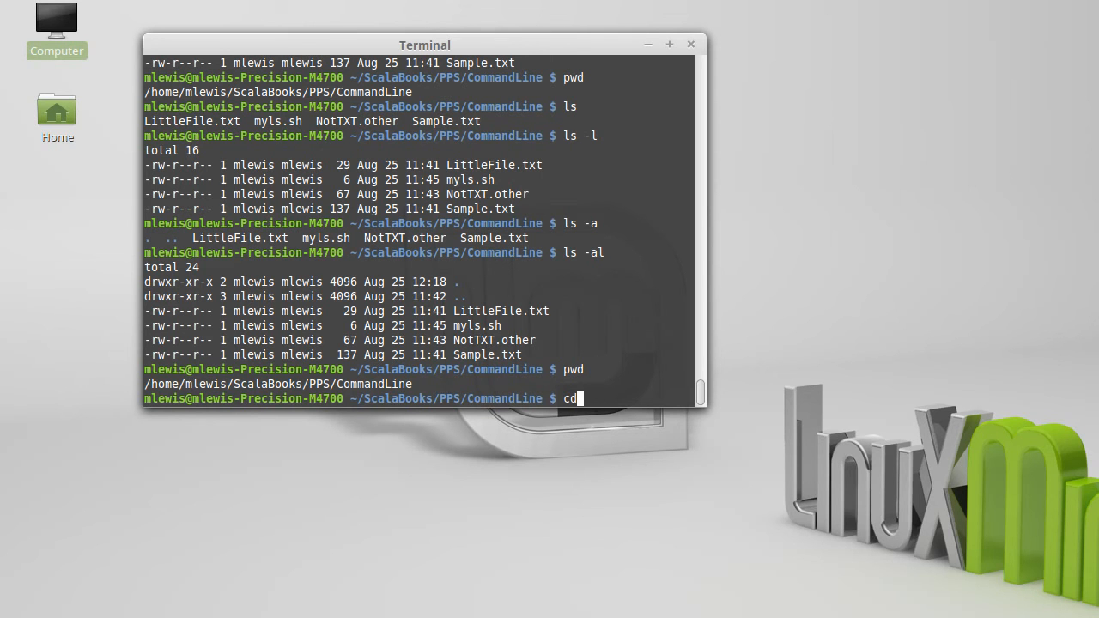
text(..)
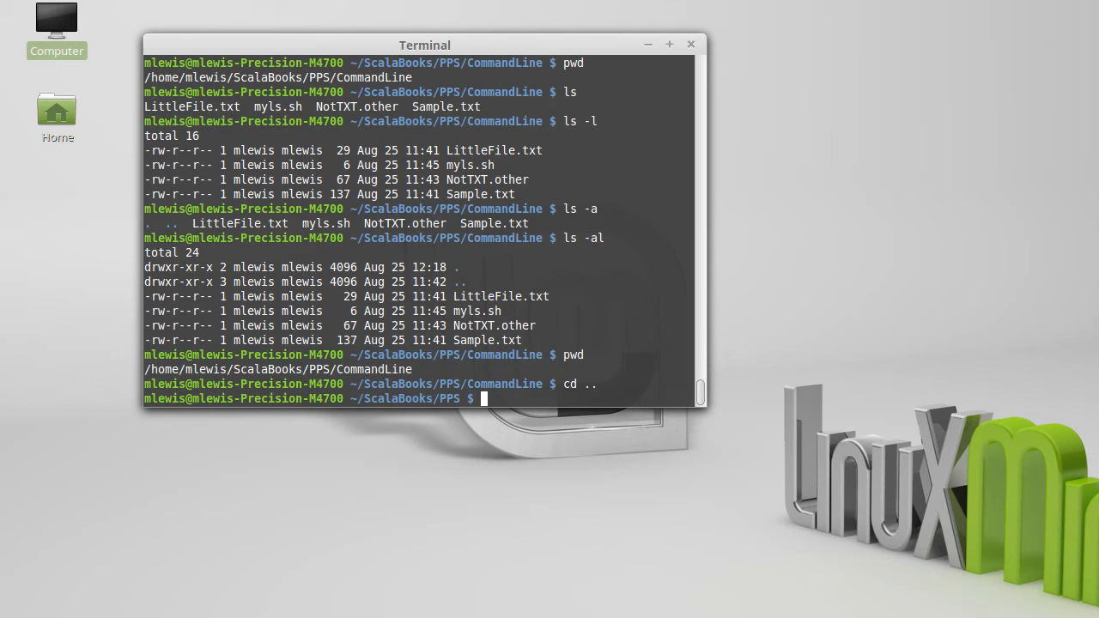
text(cd)
text(pwd)
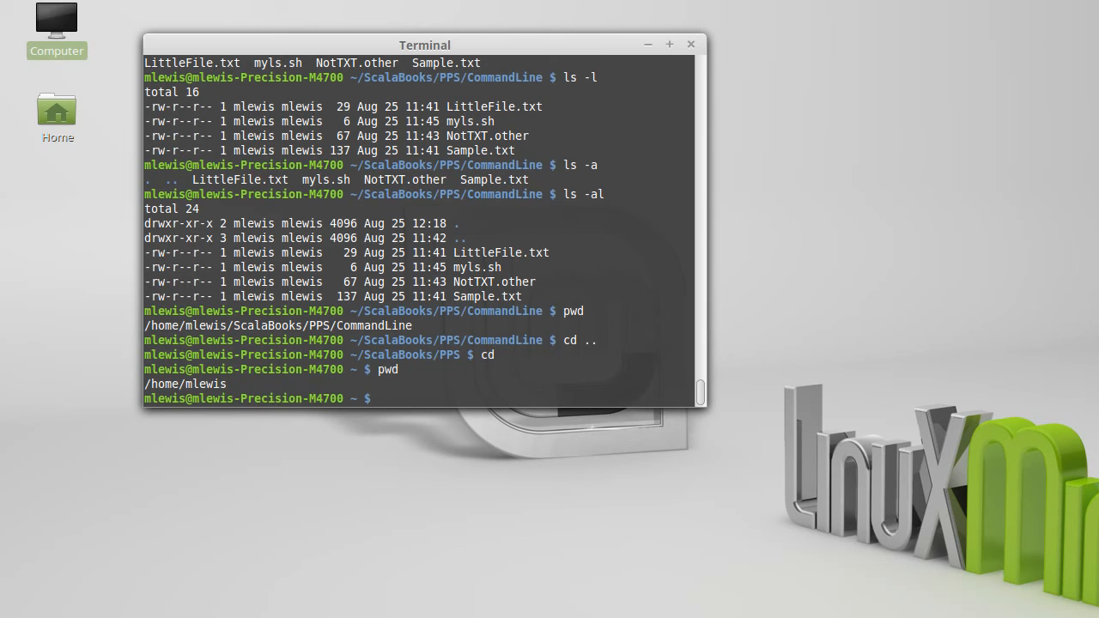
Step: Return to ScalaBooks/PPS/CommandLine using cd with tab-completed path
text(cd Sc)
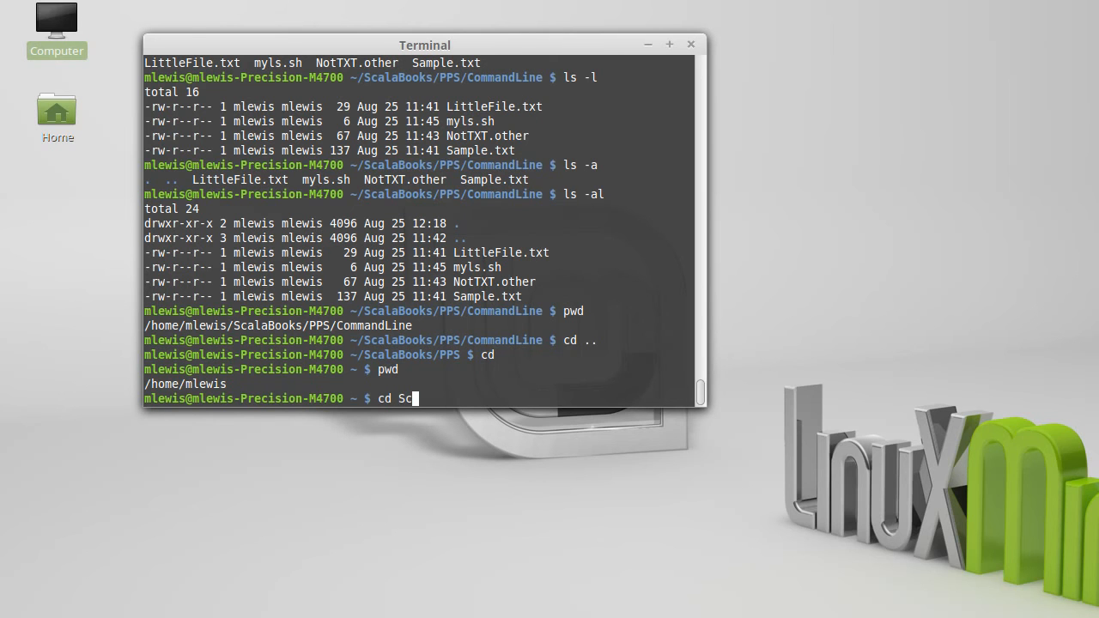
text(alaBooks/)
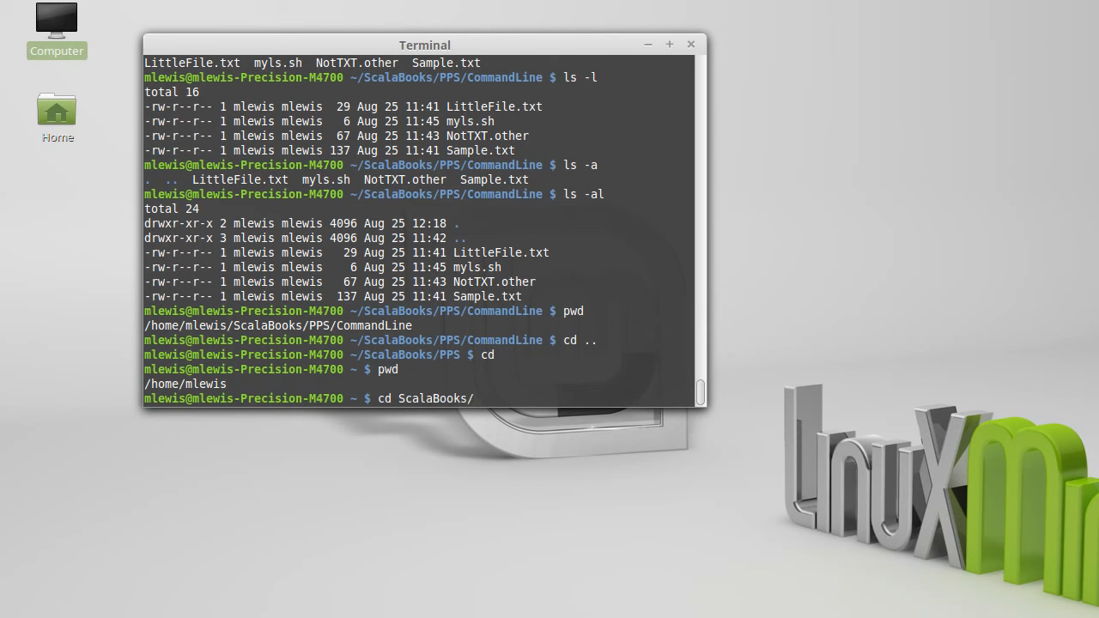
text(PPS)
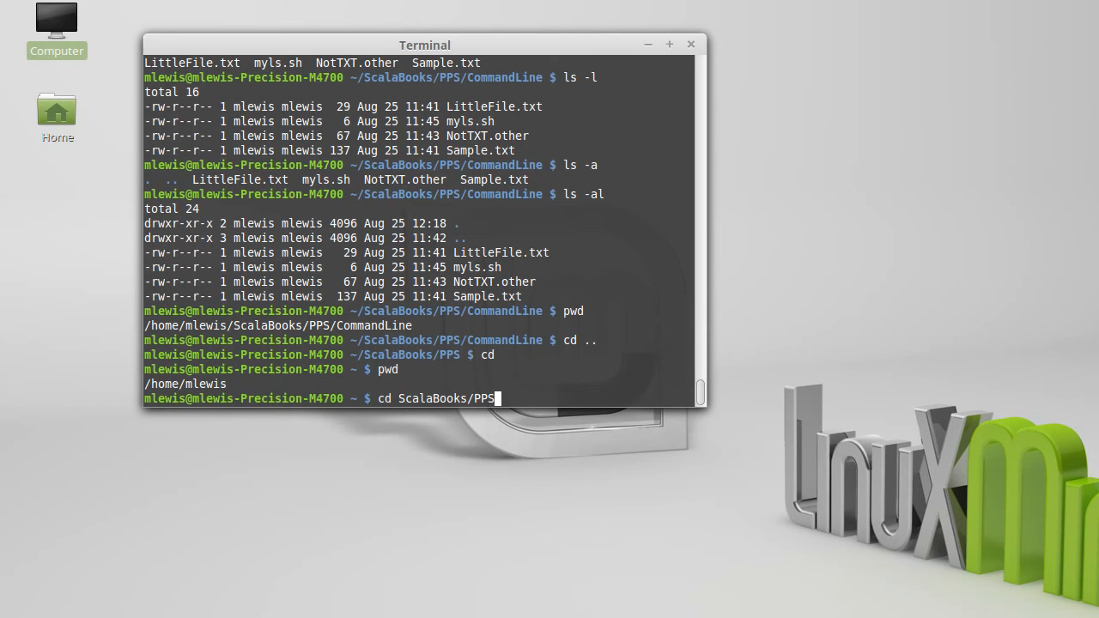
text(CommandLine/)
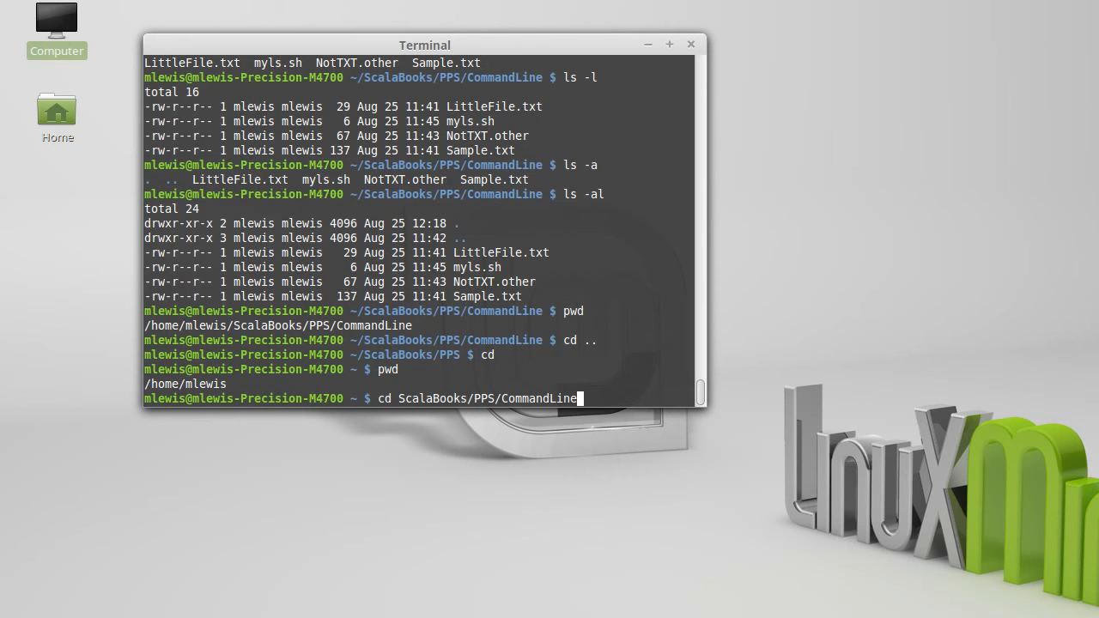
key(BackSpace)
text(a)
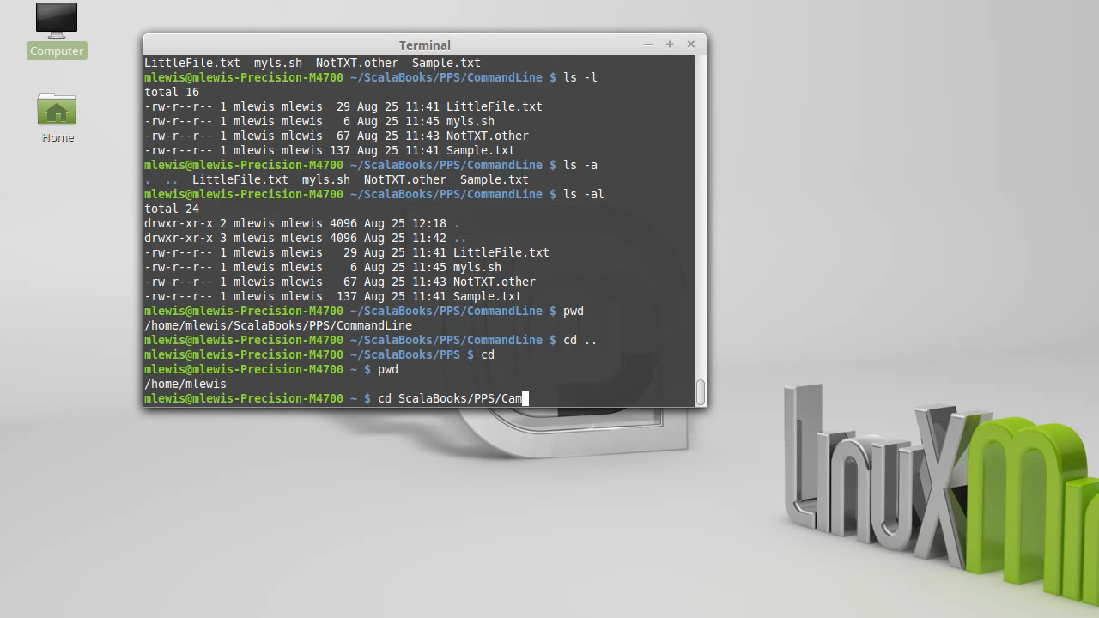
key(BackSpace)
text(ommandLine/)
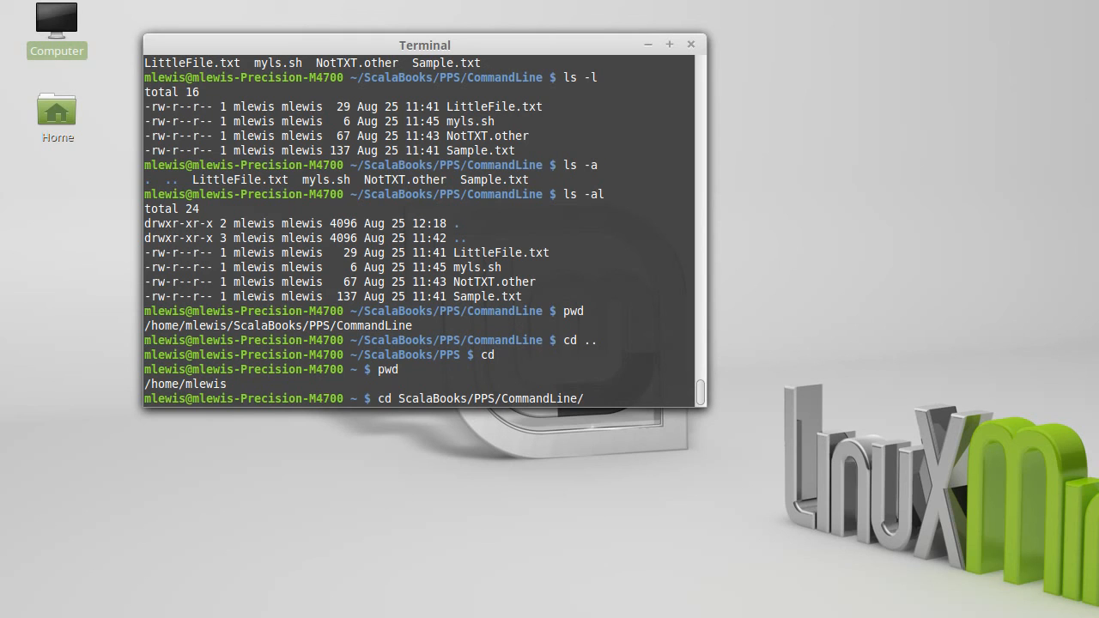
key(Return)
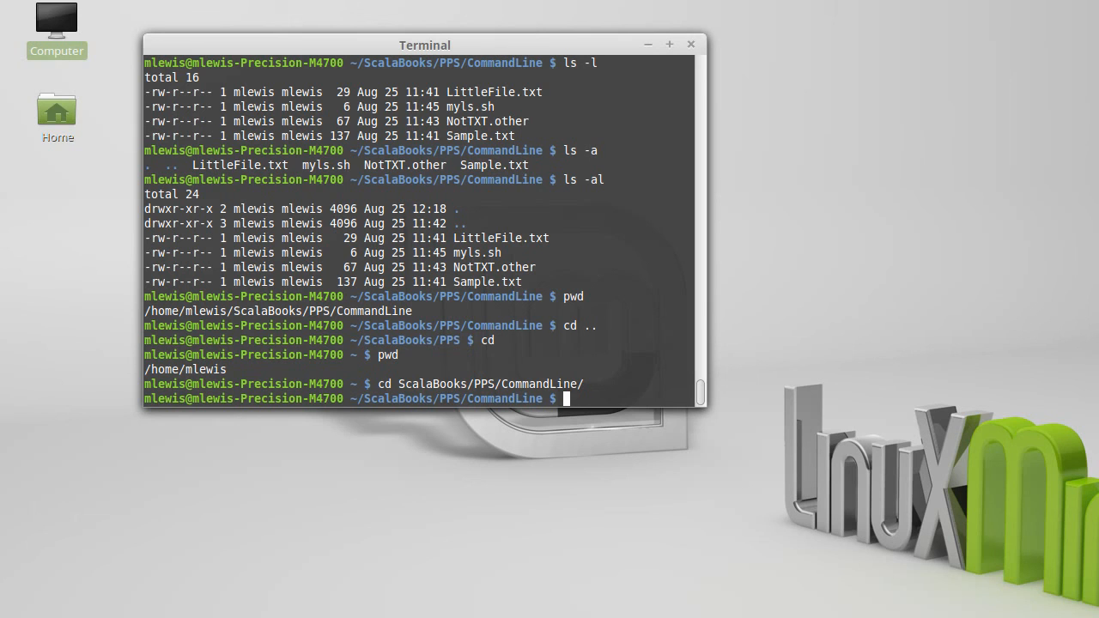
Step: List the root directory / in long and short form
text(ls)
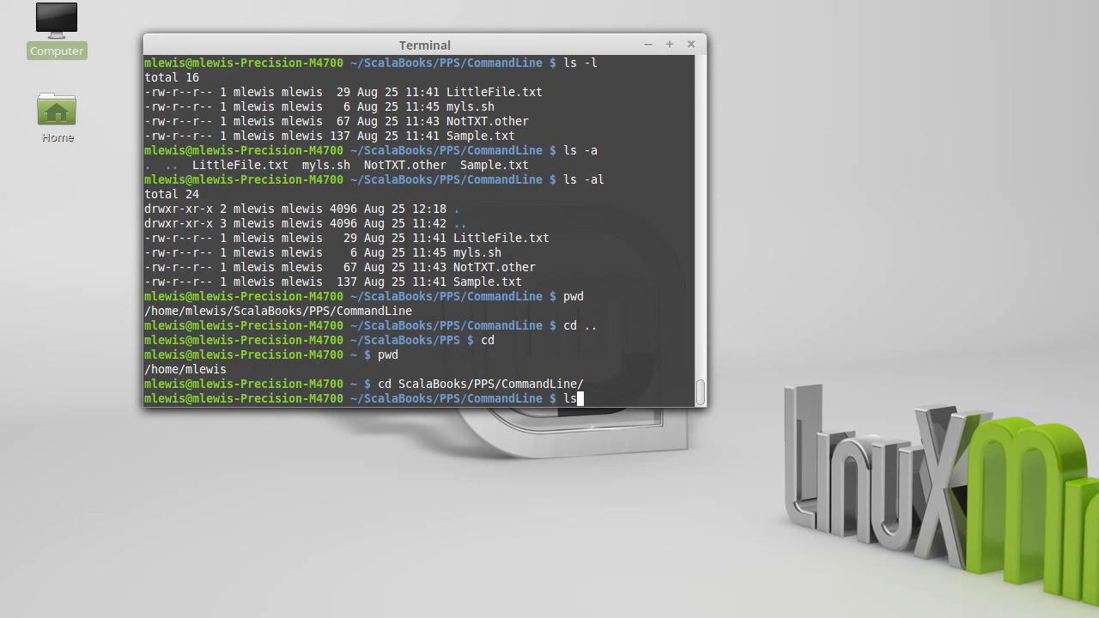
text(-l)
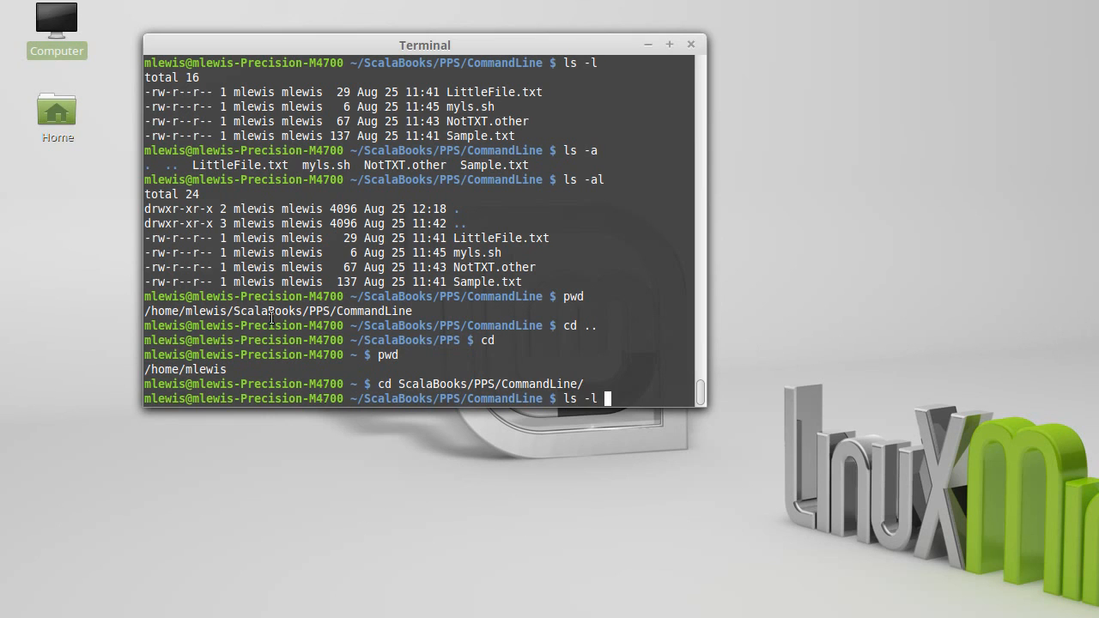
mouse_move(196, 369)
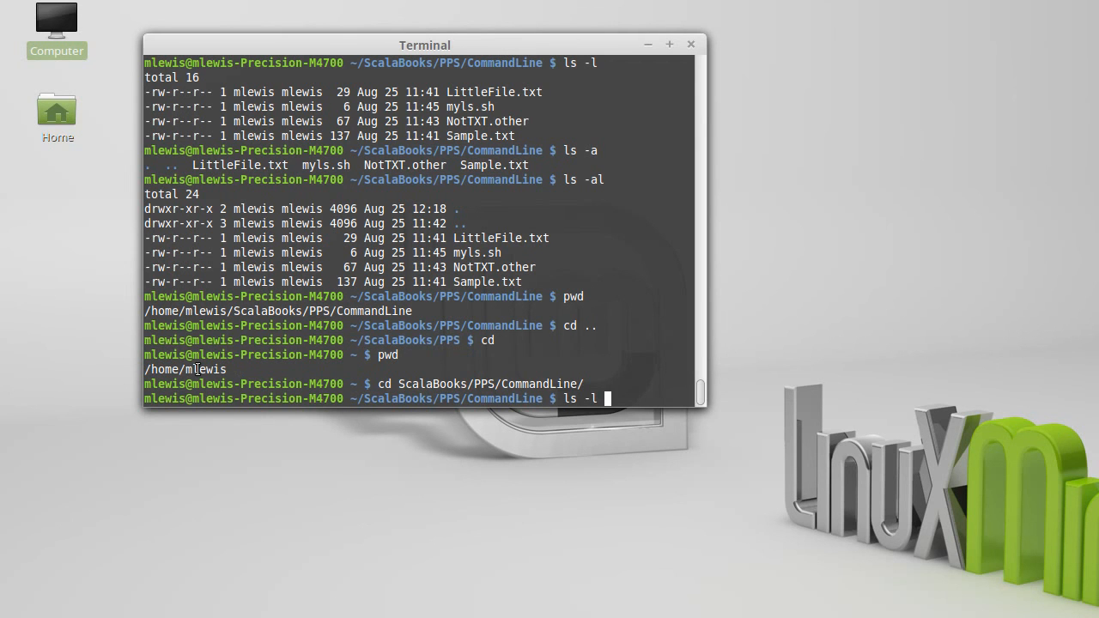
text(/)
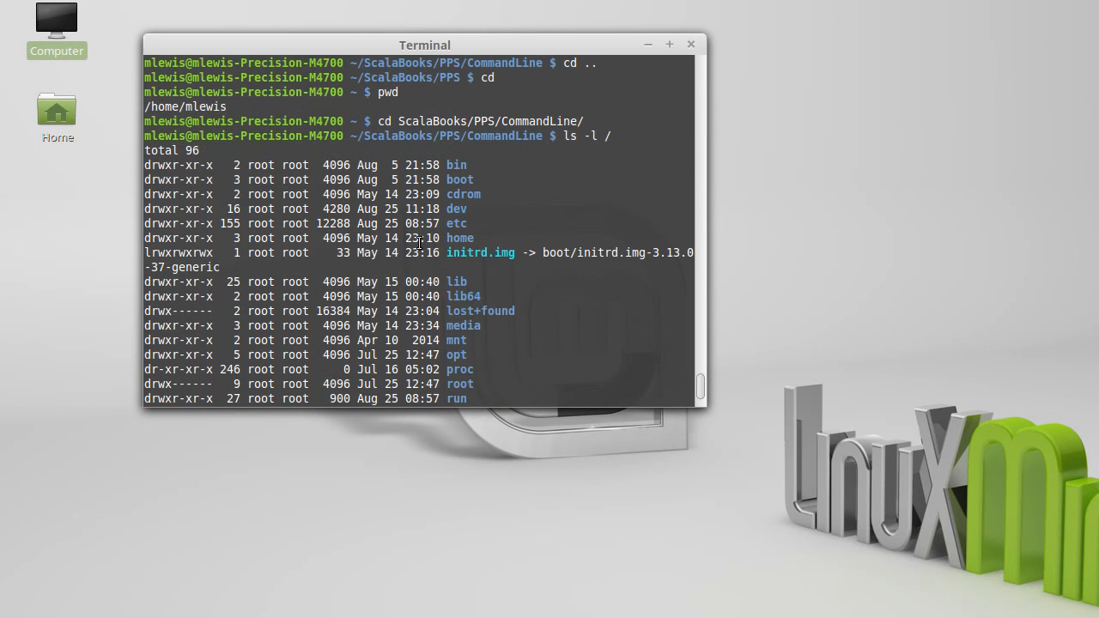
scroll(down, 3)
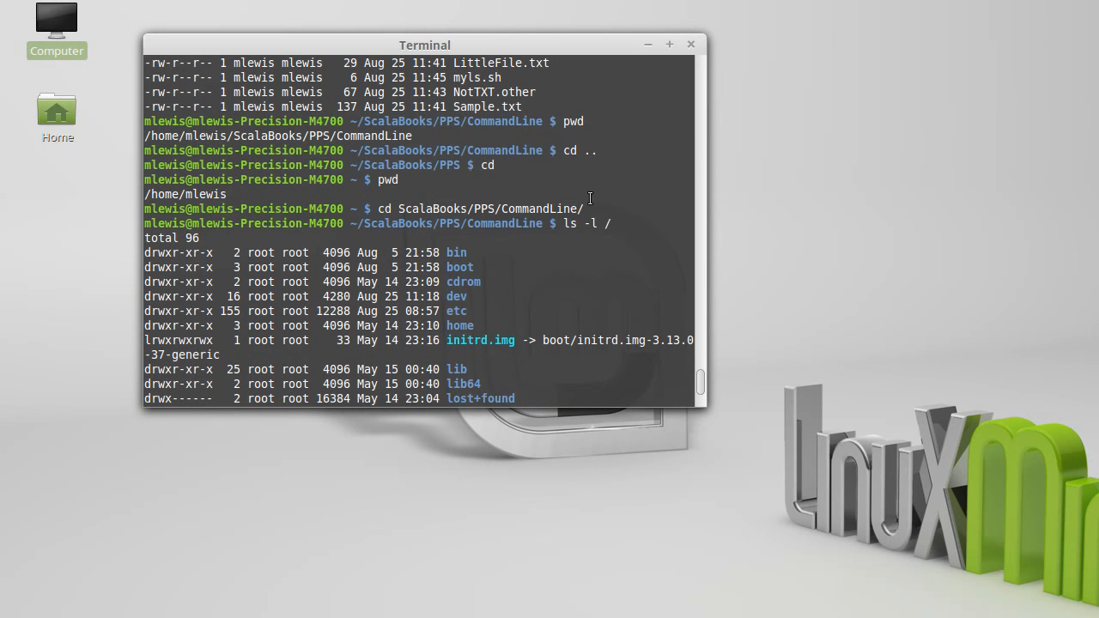
mouse_move(529, 251)
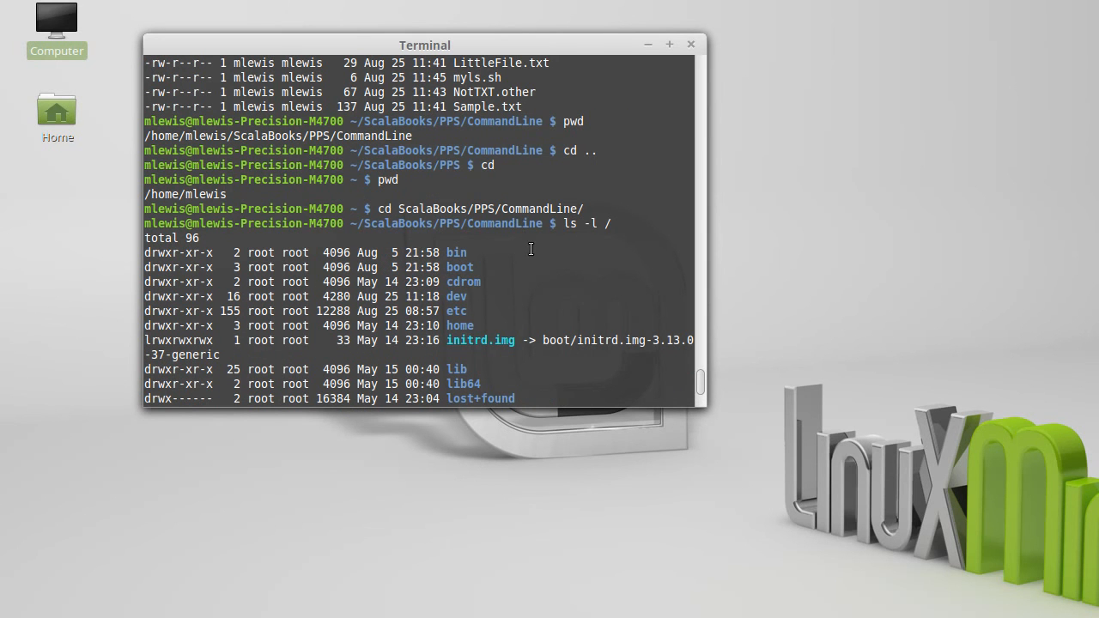
text(ls /)
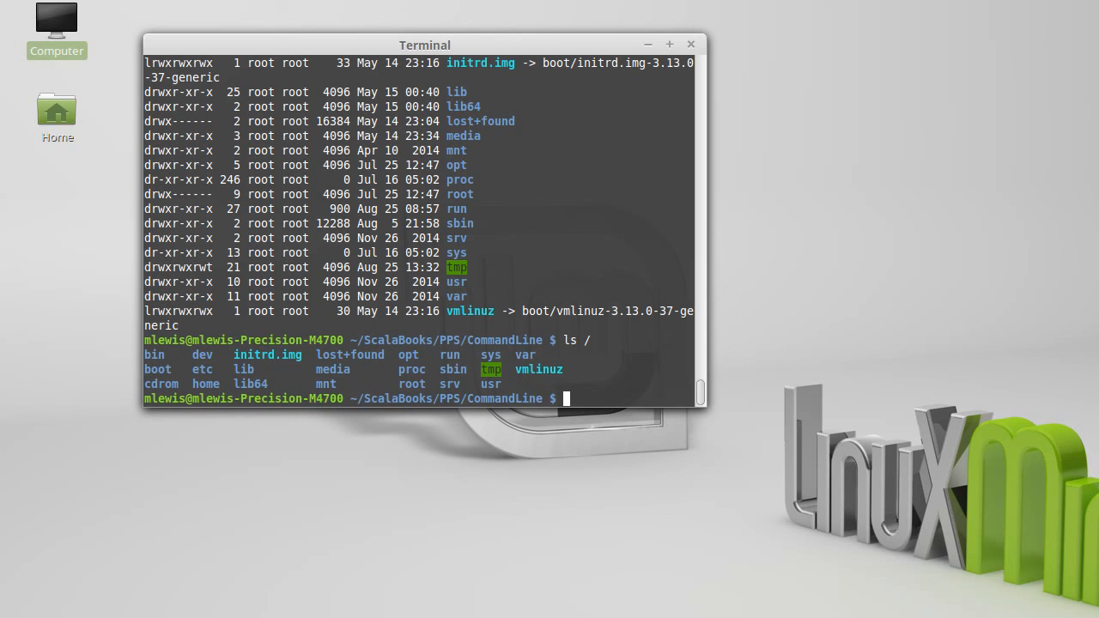
Step: List the parent directory .. in short and long form, showing only CommandLine
text(ls ..)
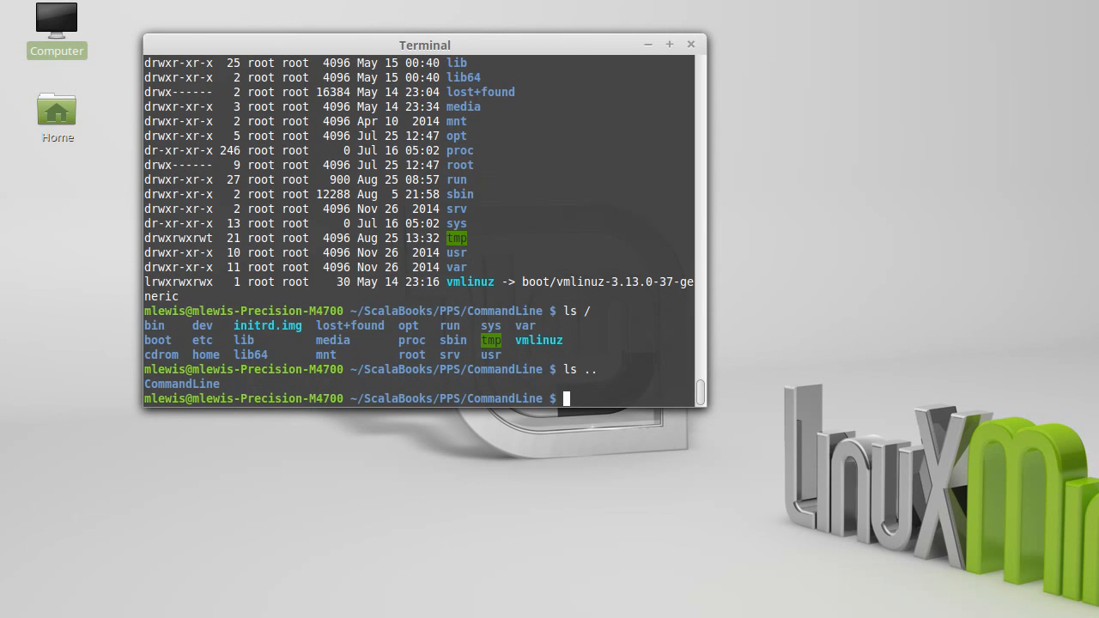
text(ls .)
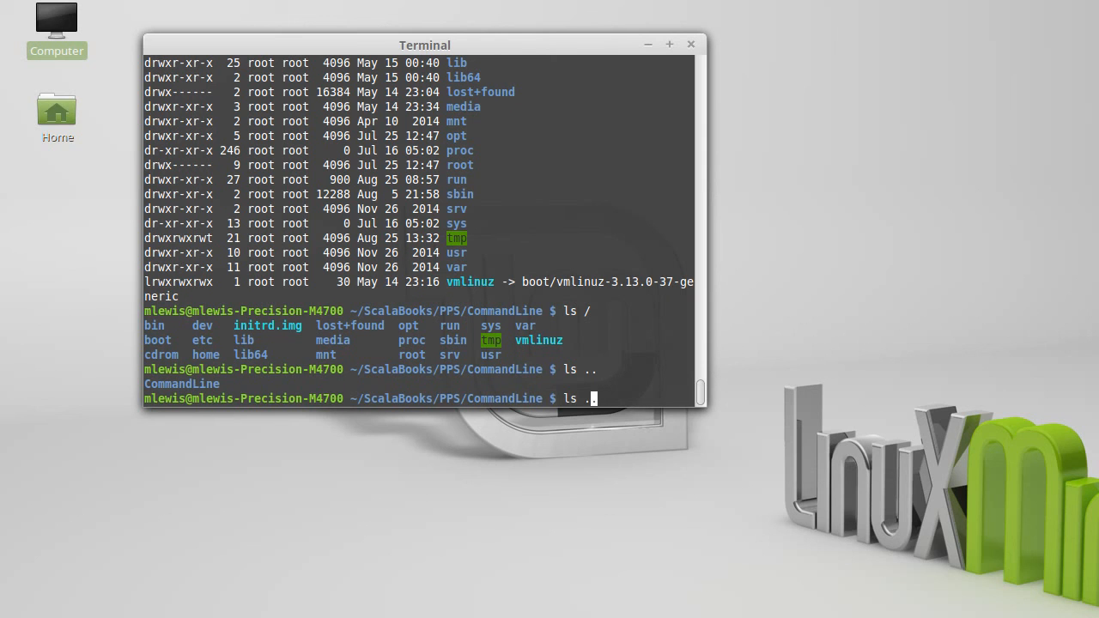
text(ls -l ..)
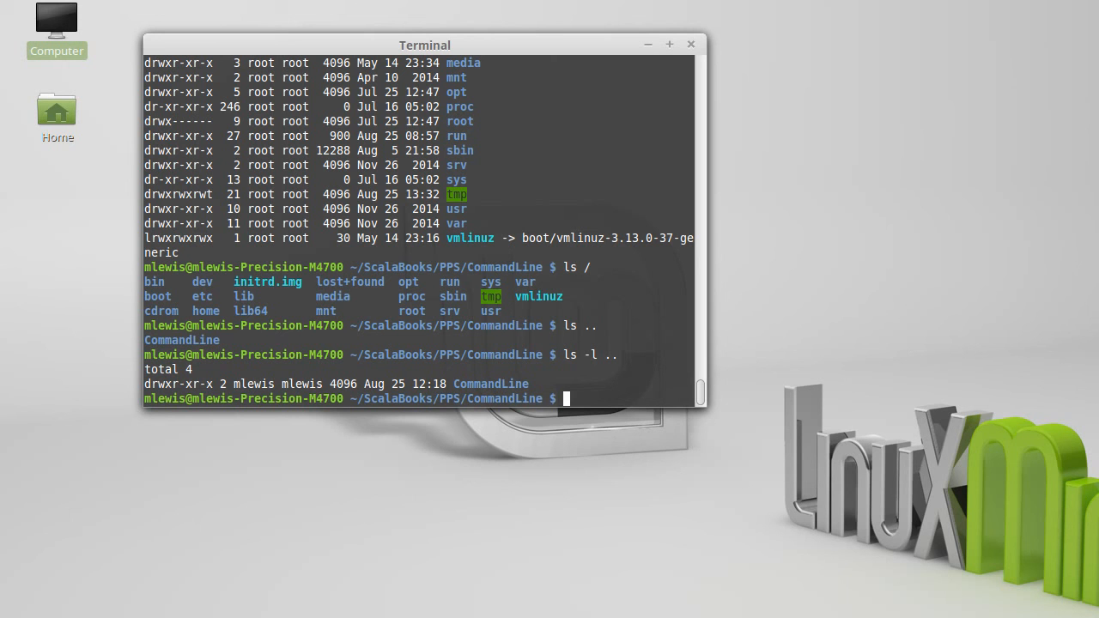
Step: List all files long, then only *.txt files (LittleFile.txt, Sample.txt)
text(ls -l)
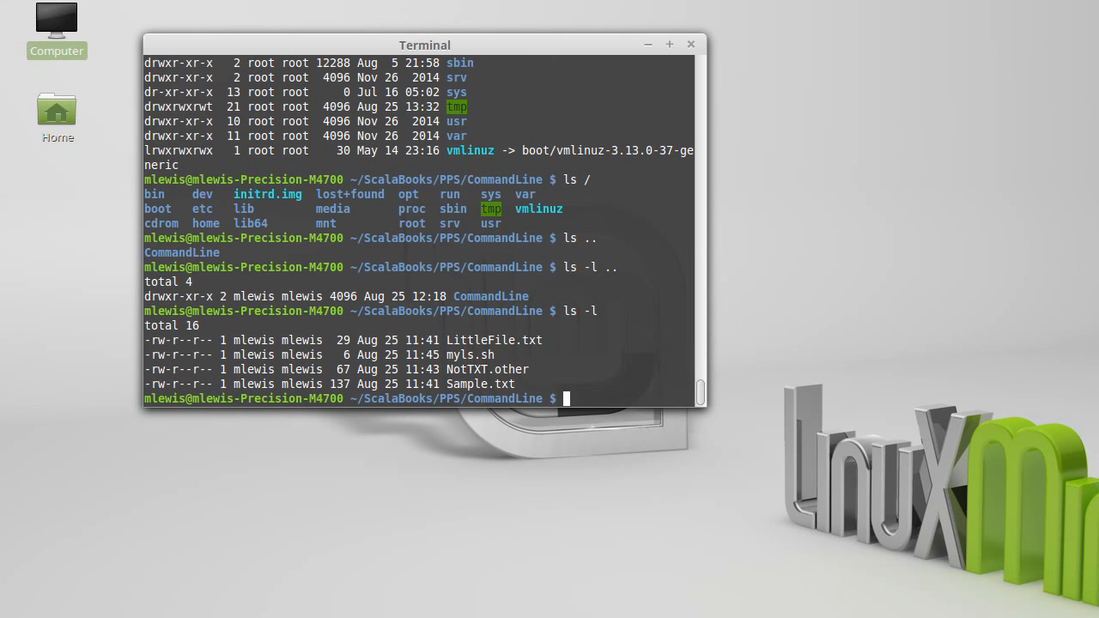
text(ls -l)
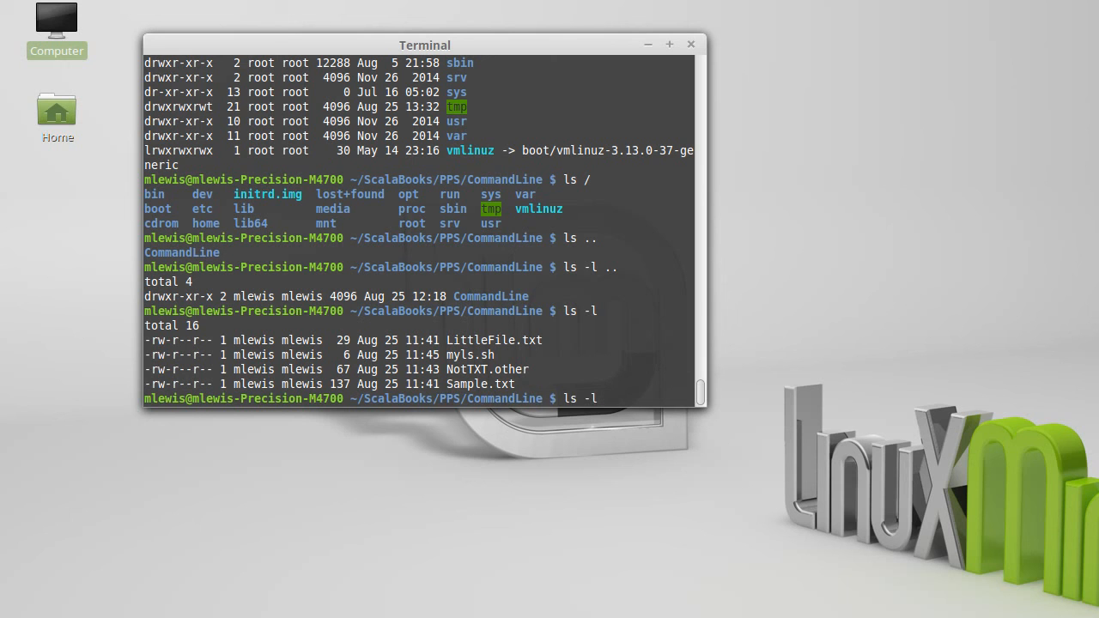
text(*.tx)
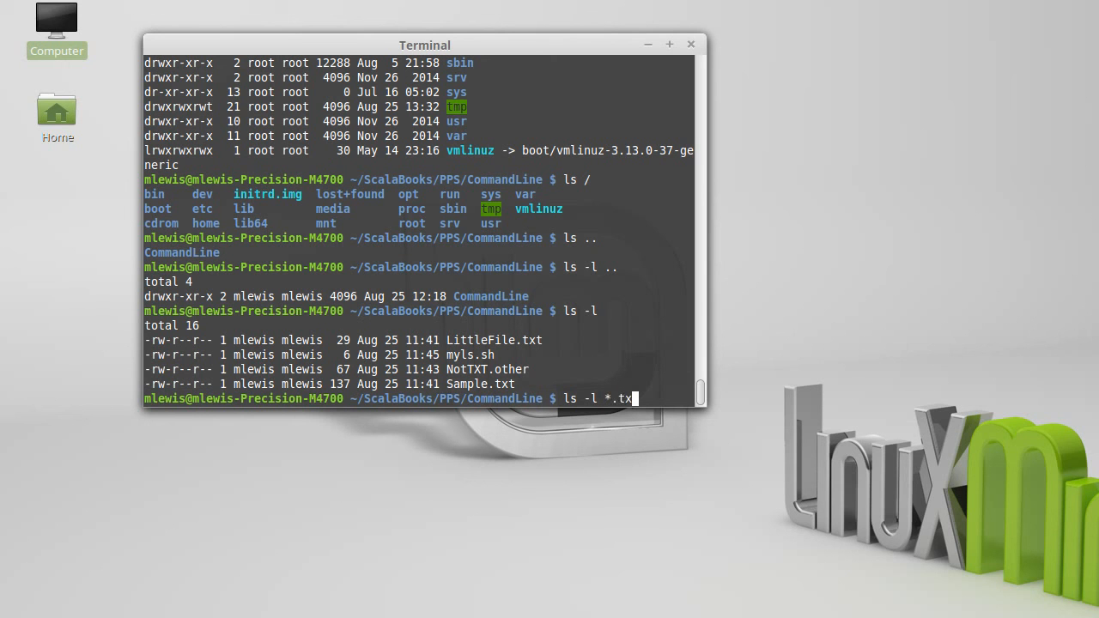
key(Return)
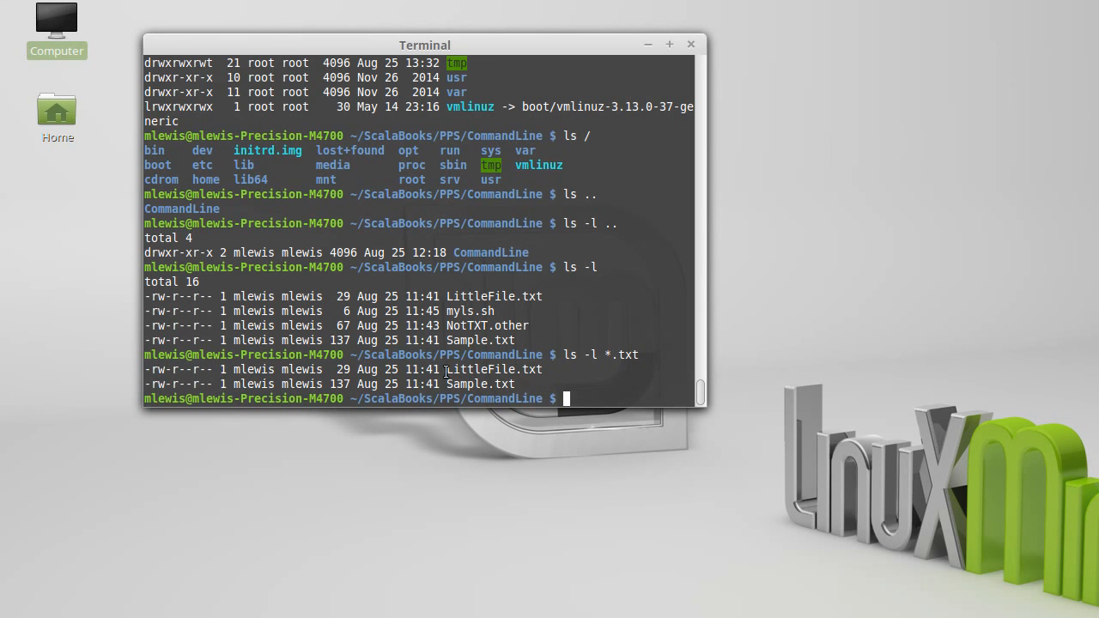
mouse_move(597, 383)
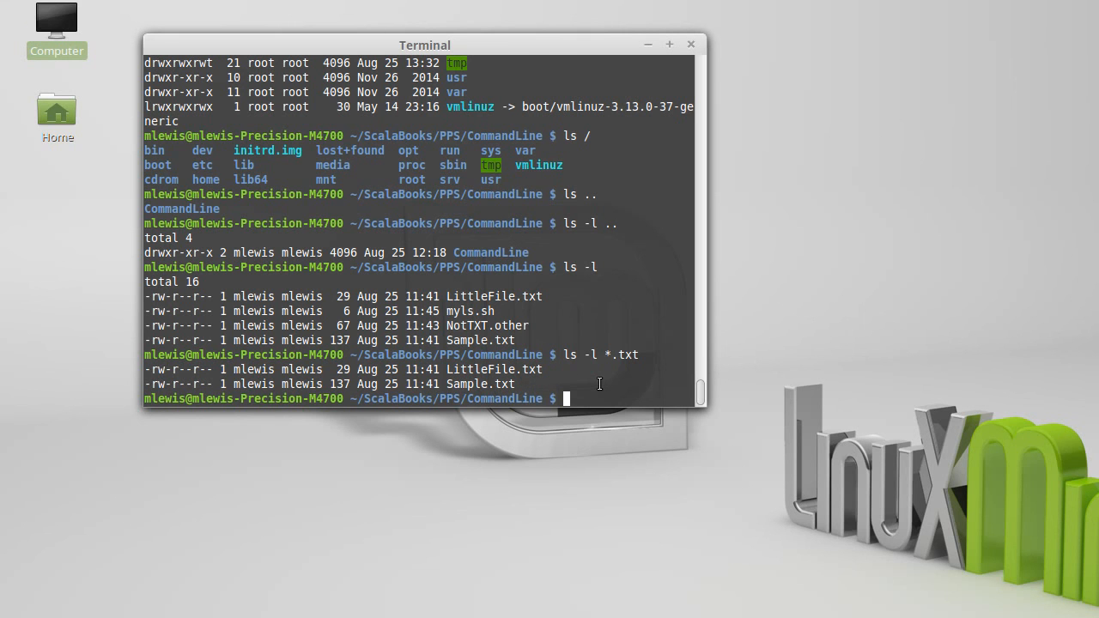
Step: List files matching m* in long format, returning only myls.sh
text(ls -l *.)
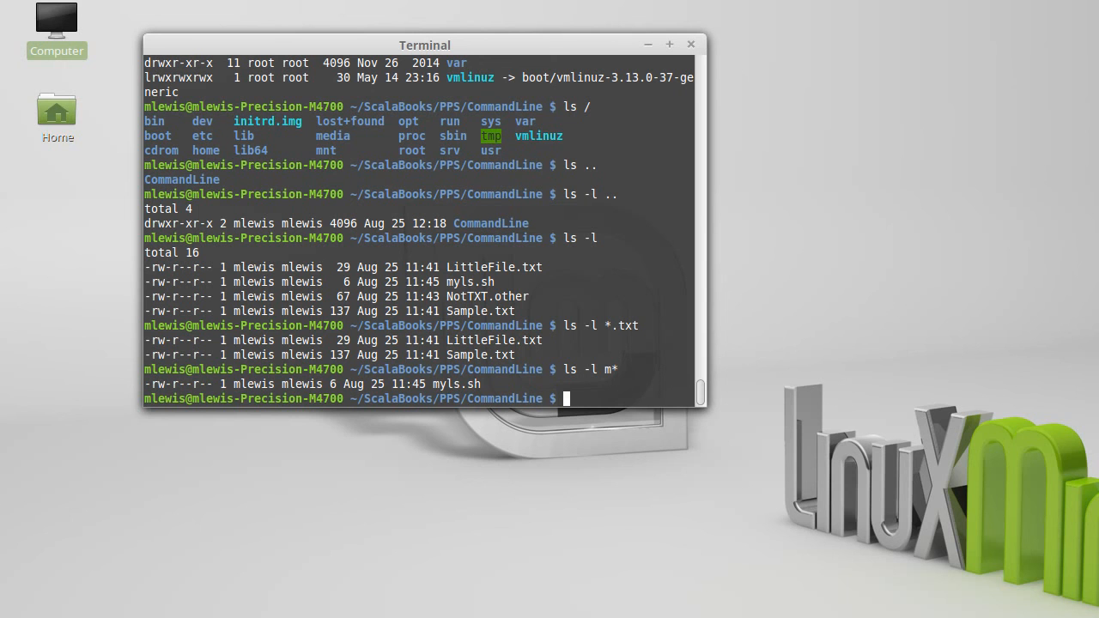
Step: List files matching *.tx? with the ? wildcard, returning LittleFile.txt and Sample.txt
text(ls -l *.txt)
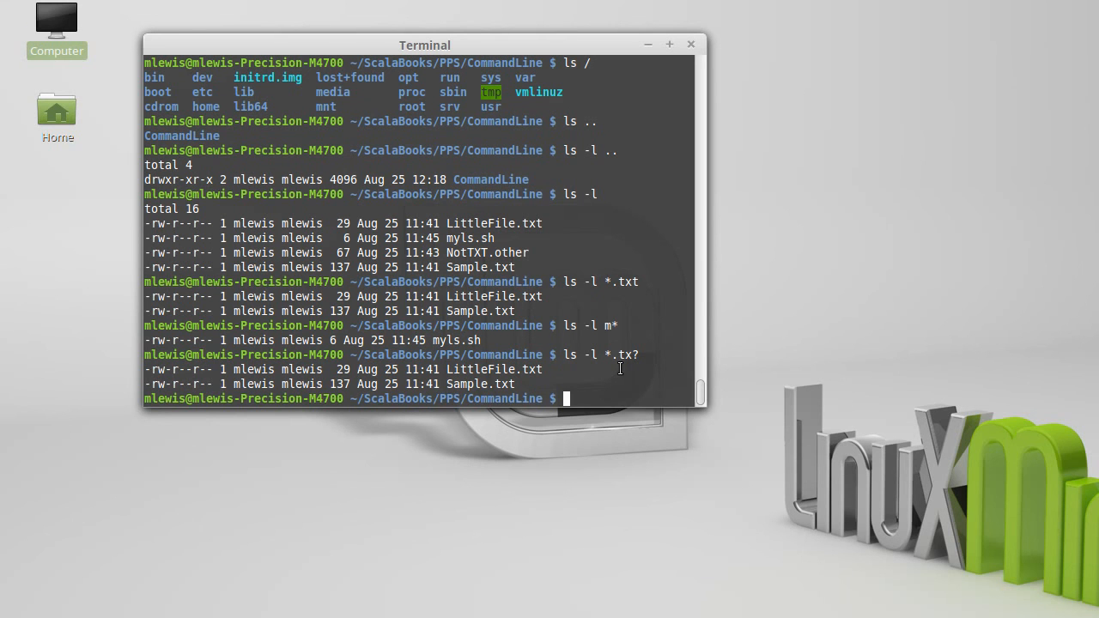
mouse_move(642, 368)
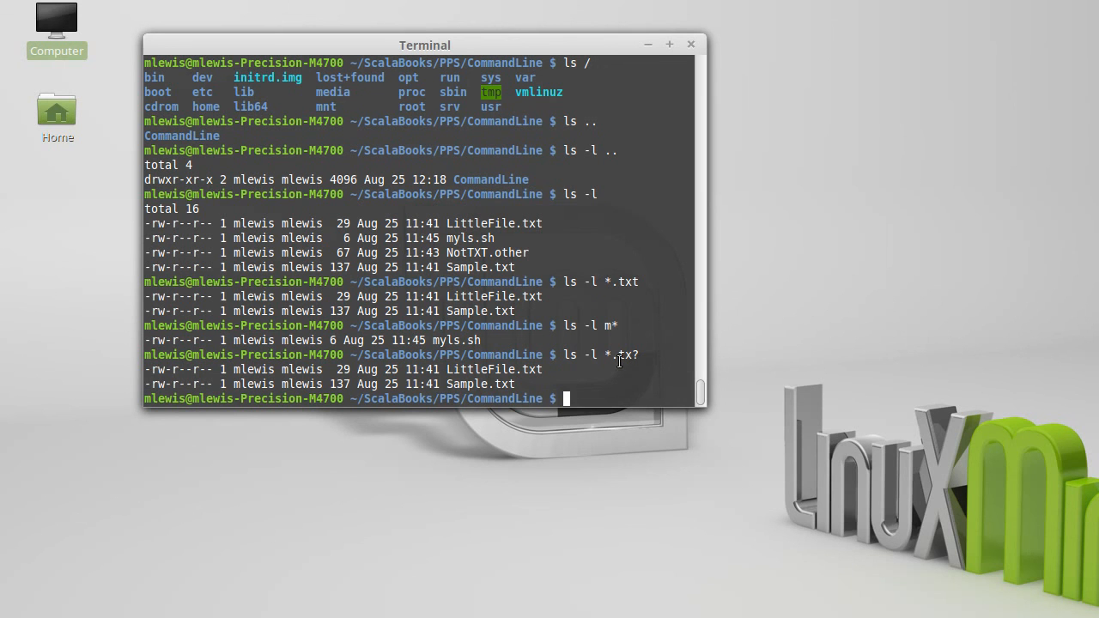
mouse_move(580, 373)
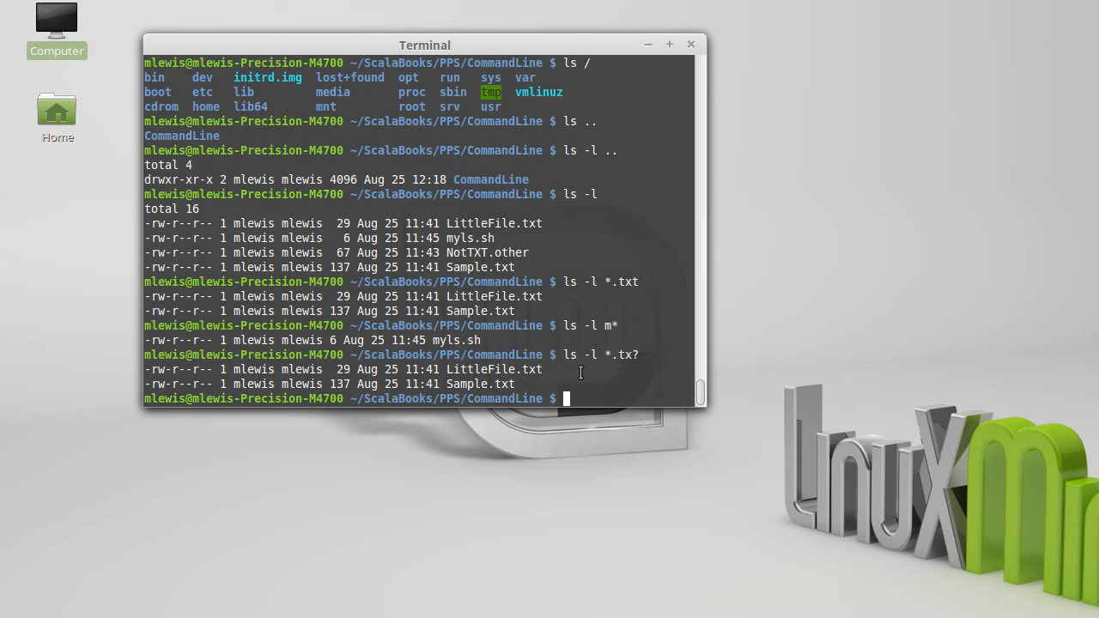
mouse_move(584, 373)
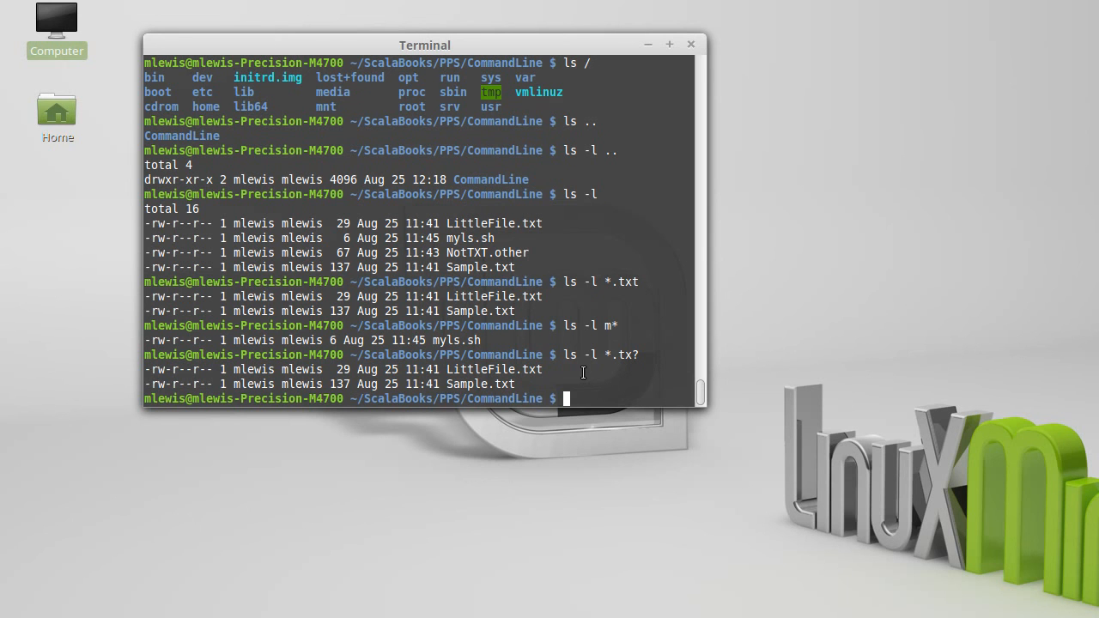